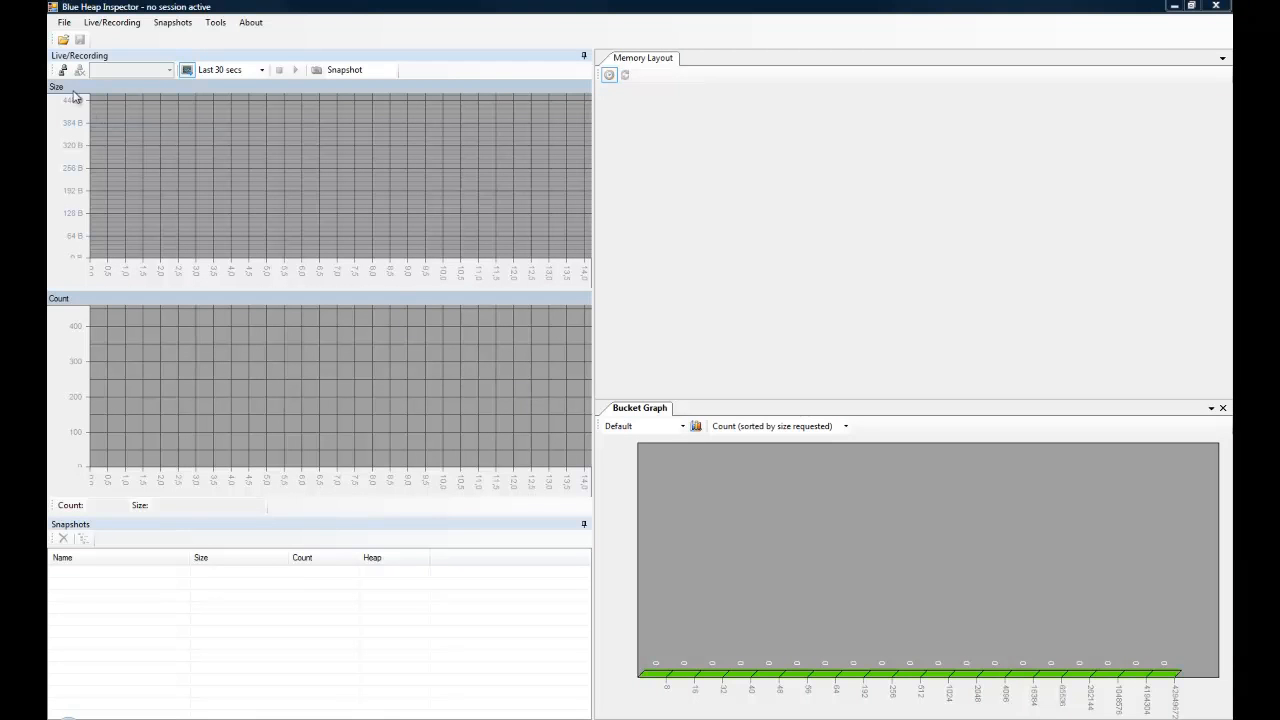
mouse_move(63, 69)
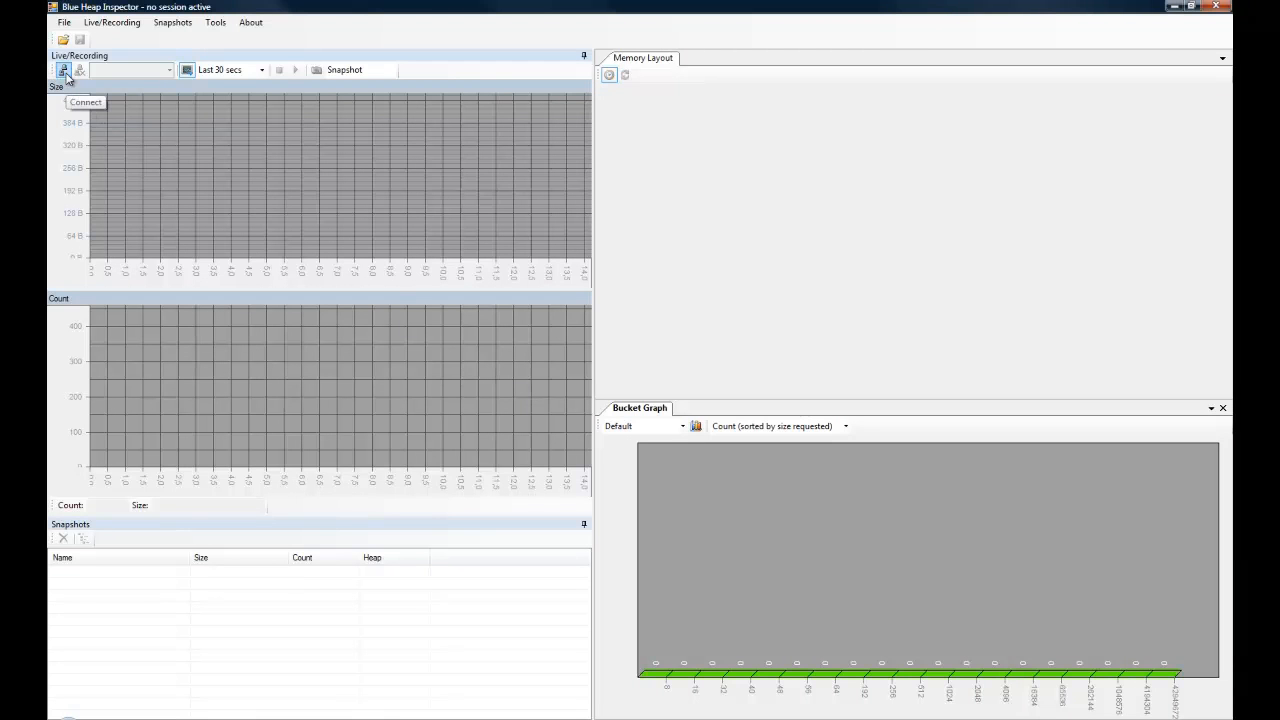
Connect to the PS3 target with Callstack Mode set to Full
left_click(64, 69)
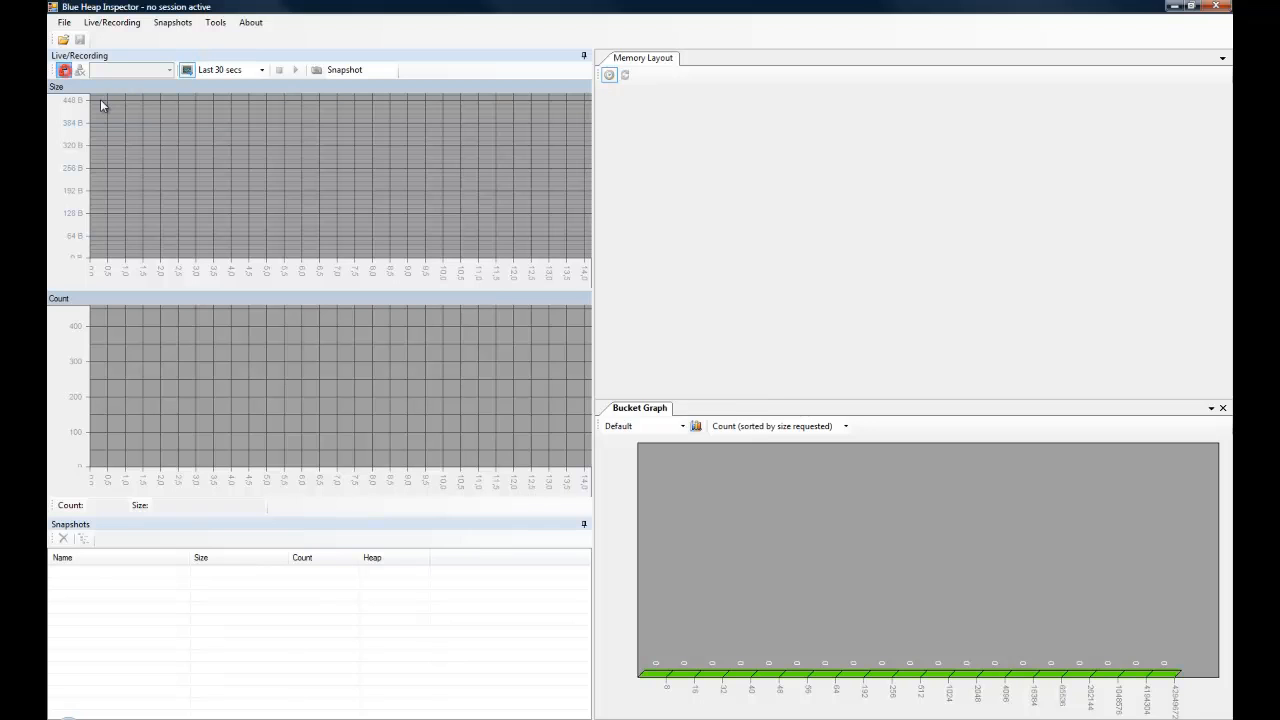
left_click(63, 69)
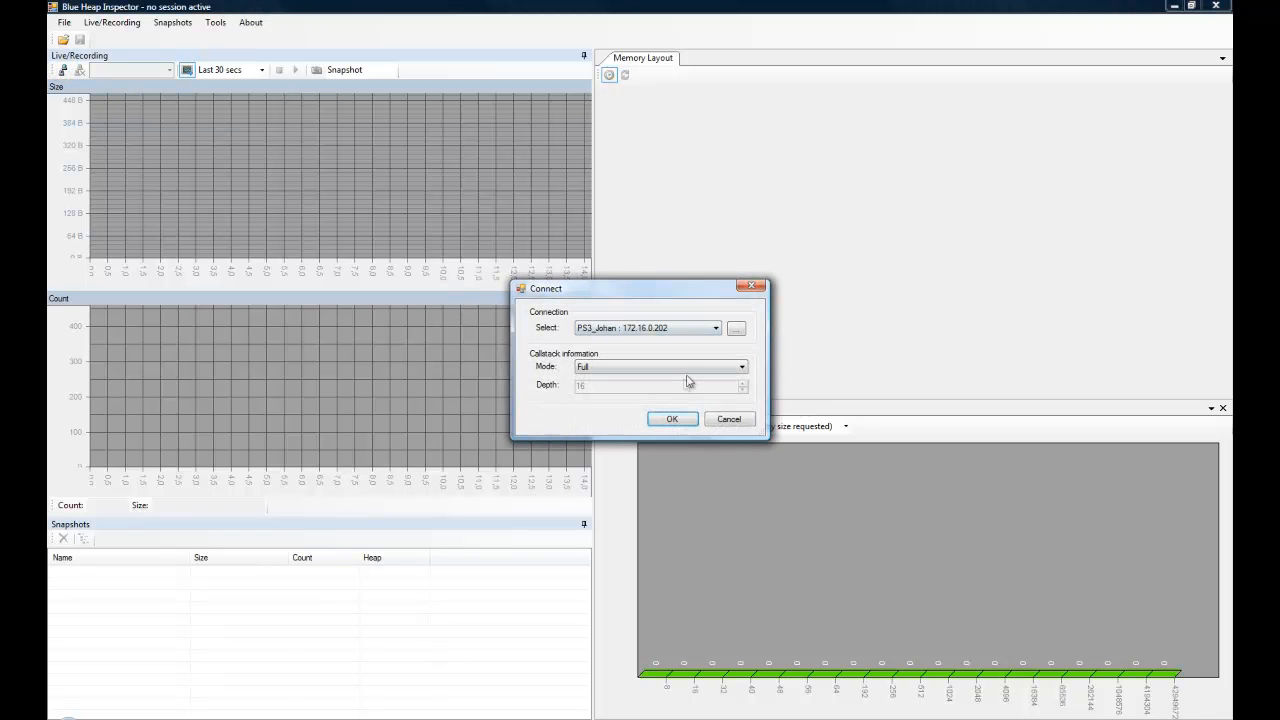
left_click(672, 419)
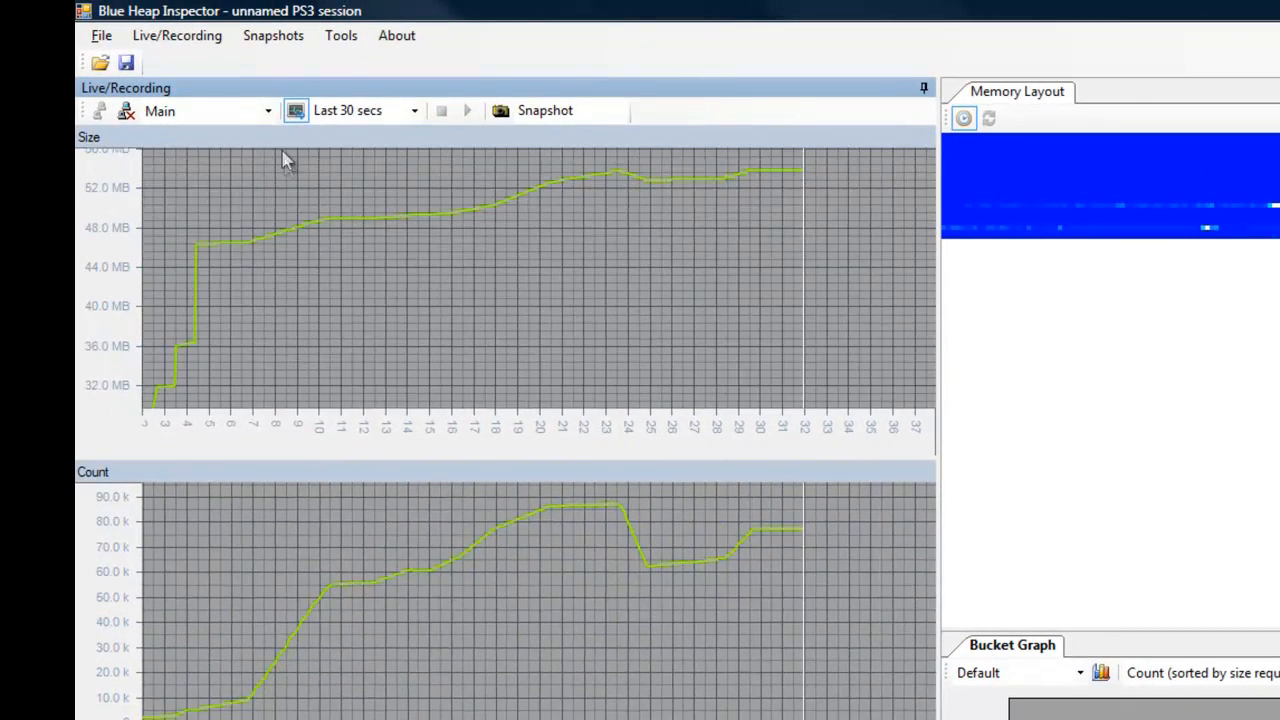
Switch the live size and count graphs from the Main heap to Local
left_click(267, 110)
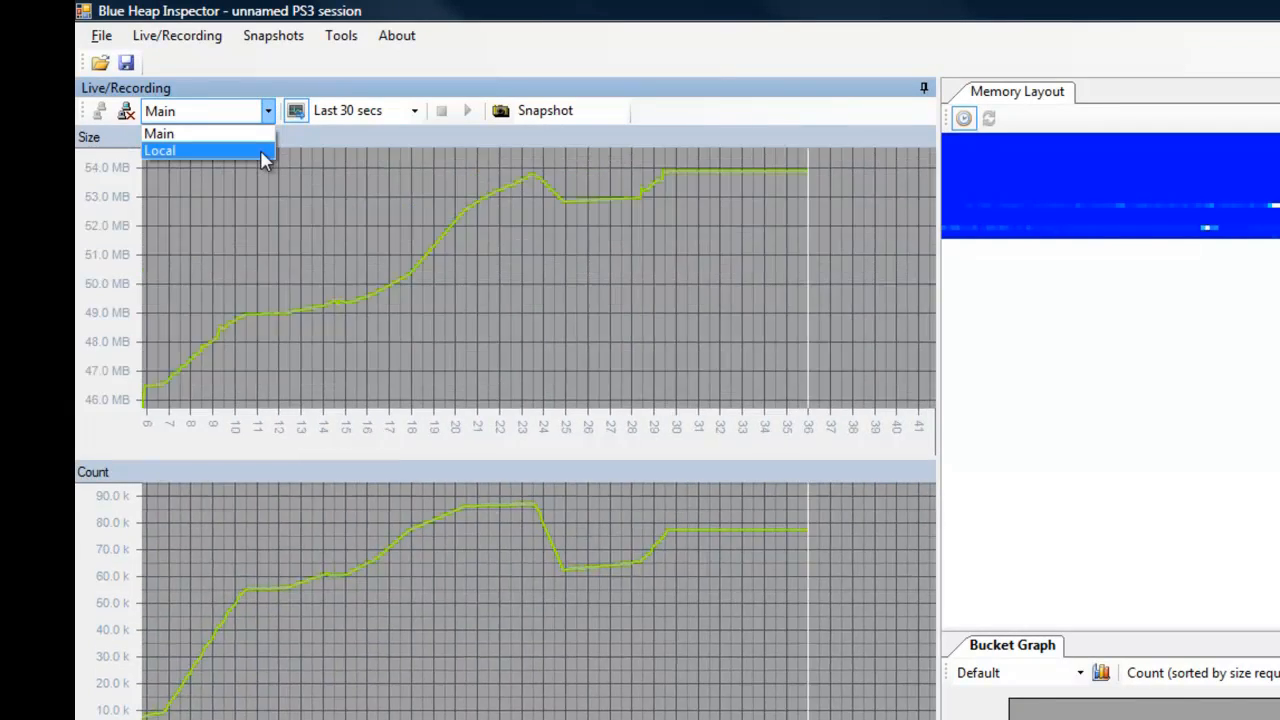
left_click(159, 150)
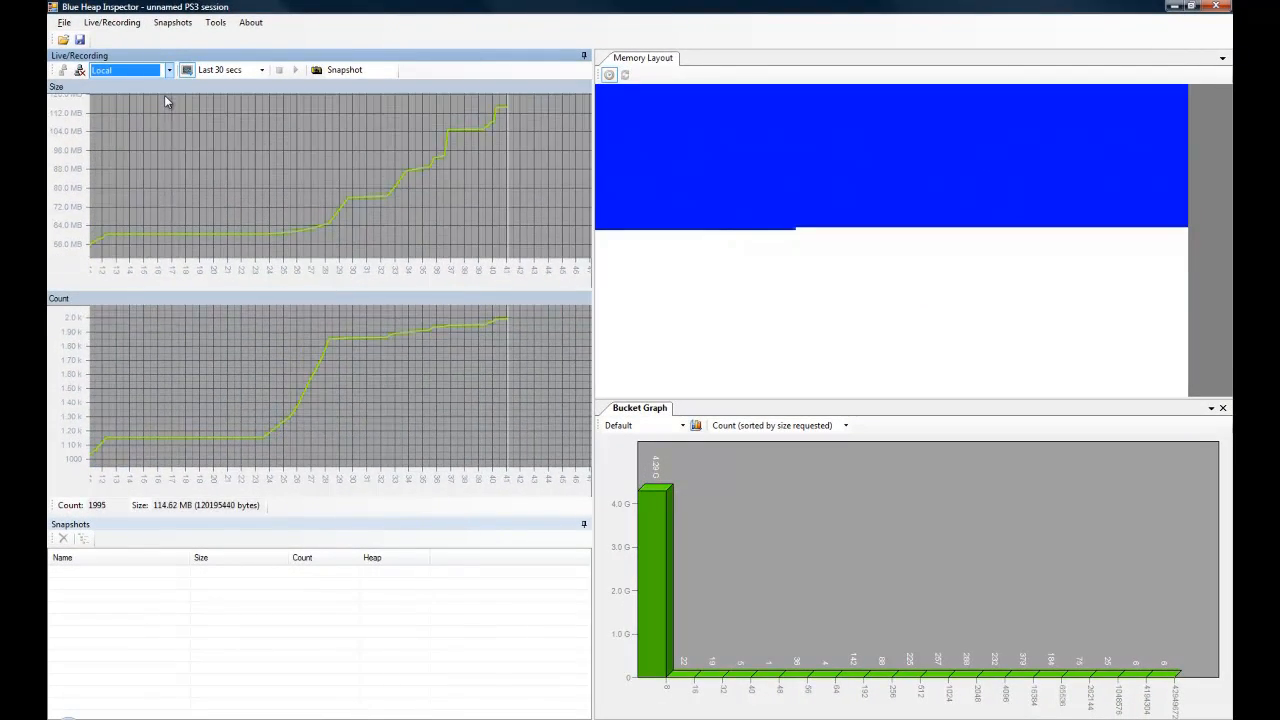
mouse_move(170, 81)
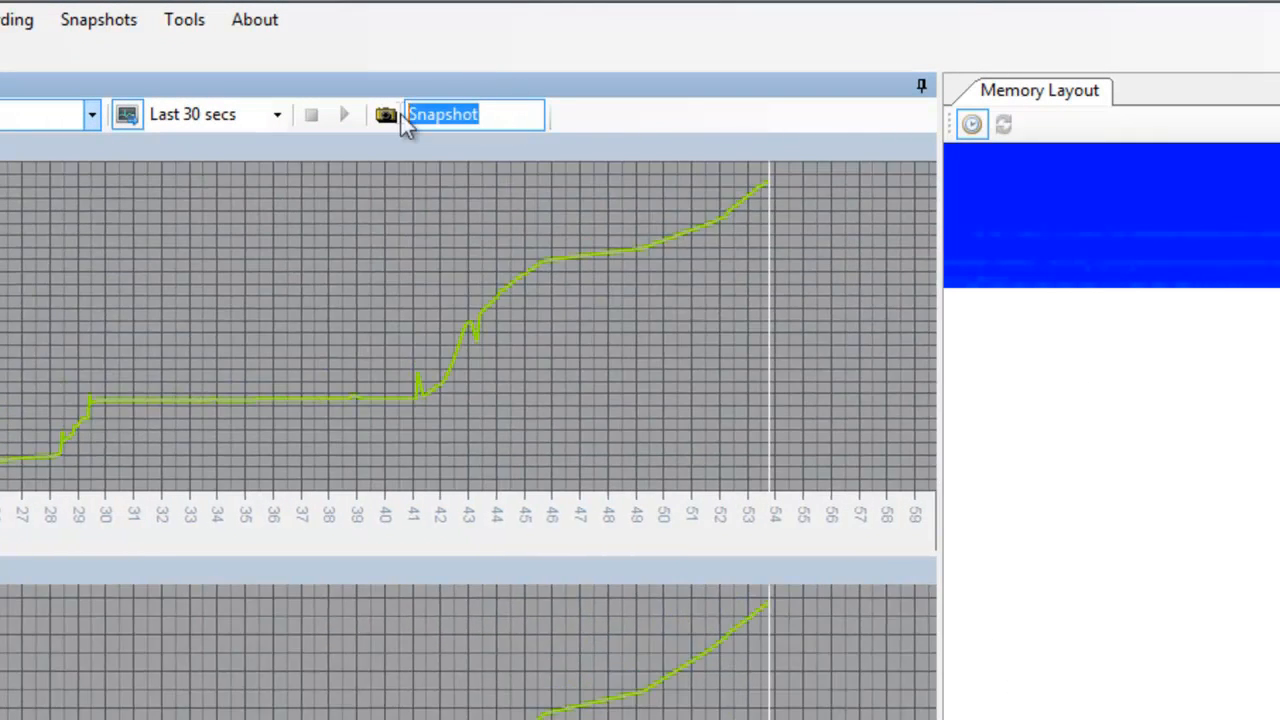
mouse_move(386, 114)
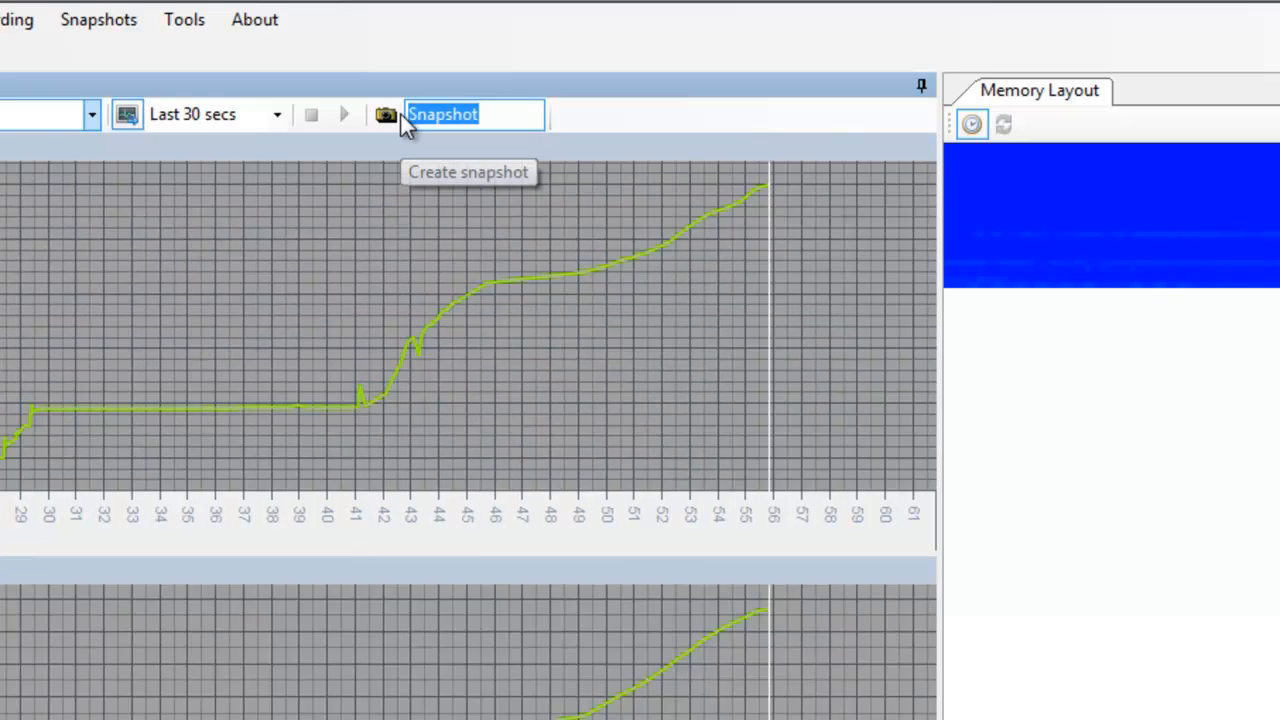
Create the Menu0 Main heap snapshot, about 58.33 MB across 148,384 allocations
type("Menu")
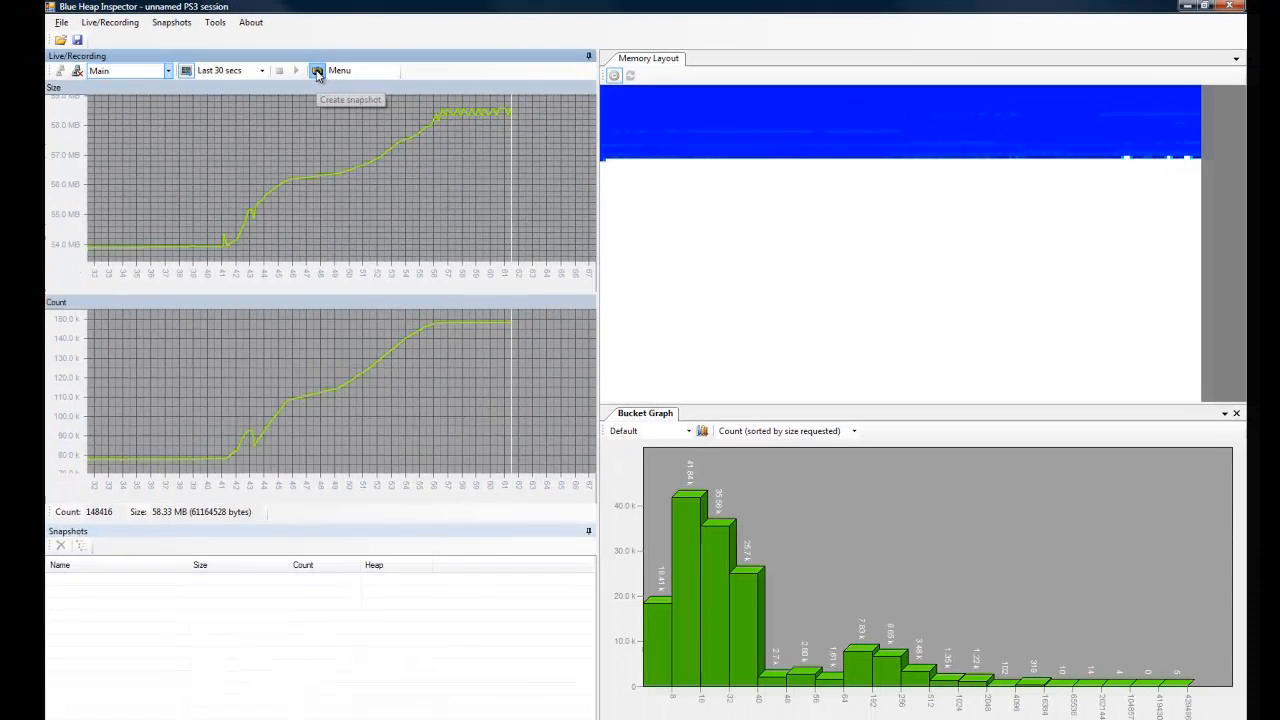
left_click(316, 70)
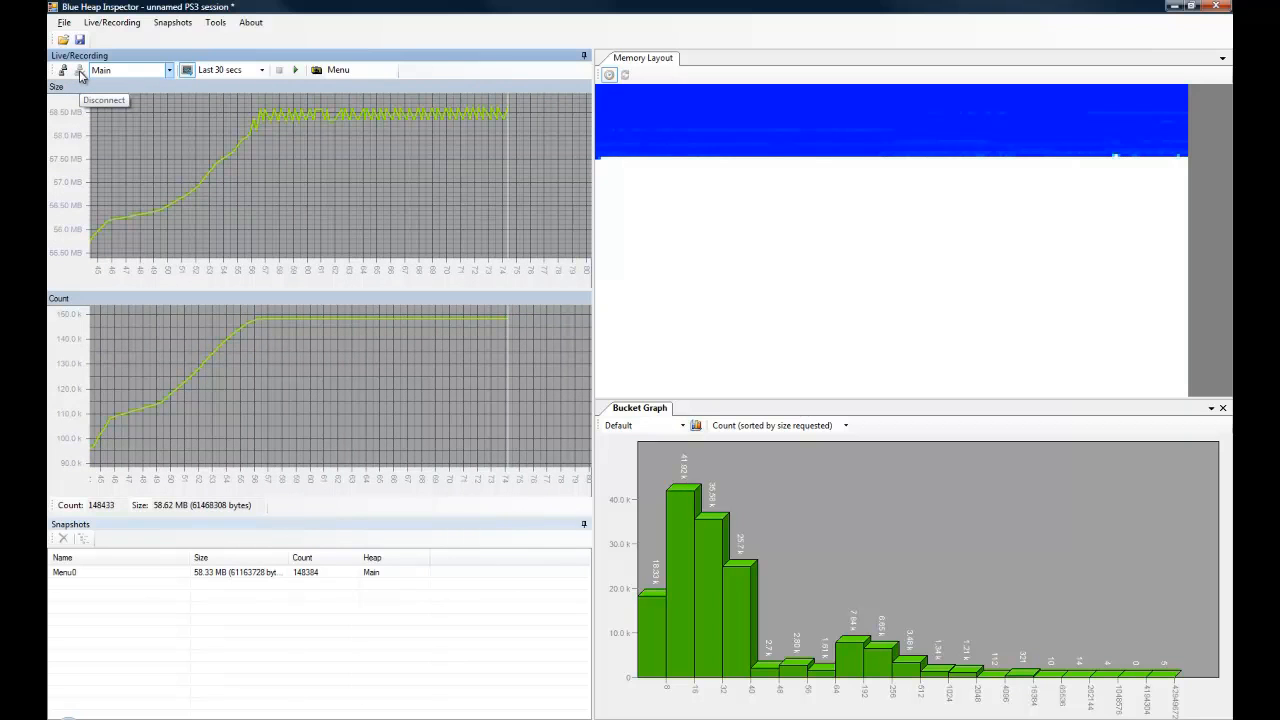
mouse_move(128, 540)
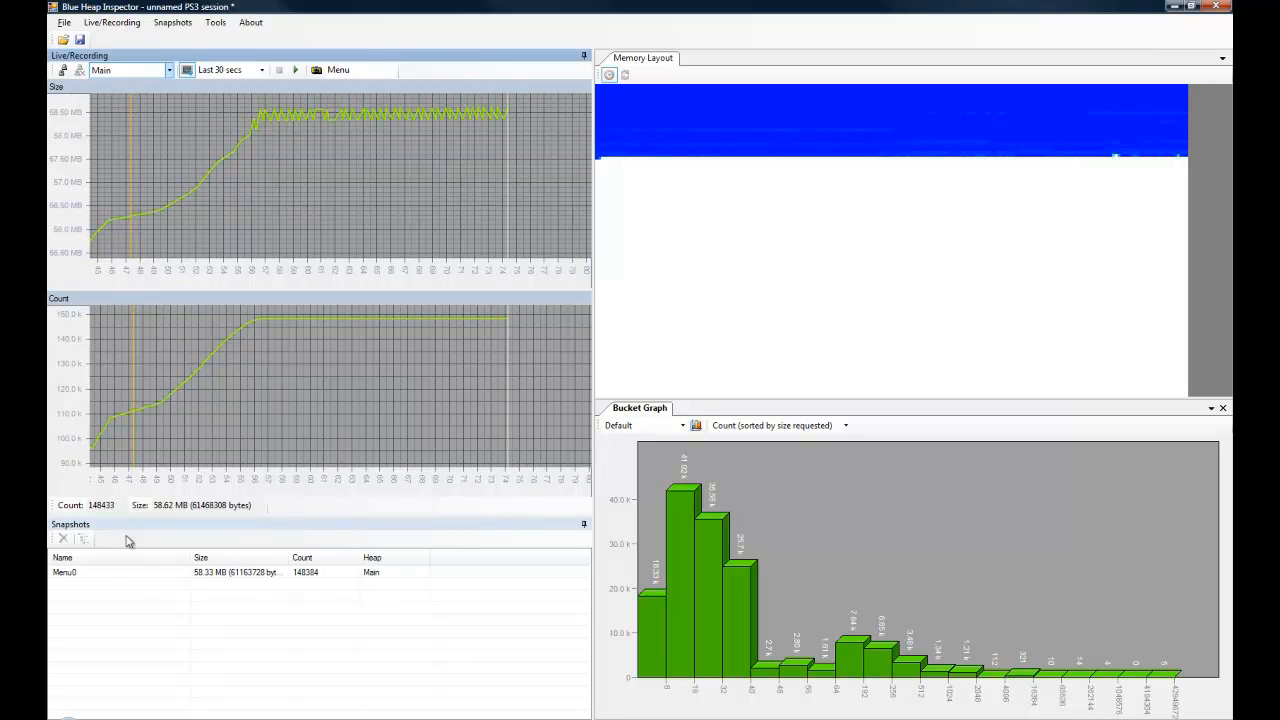
mouse_move(80, 574)
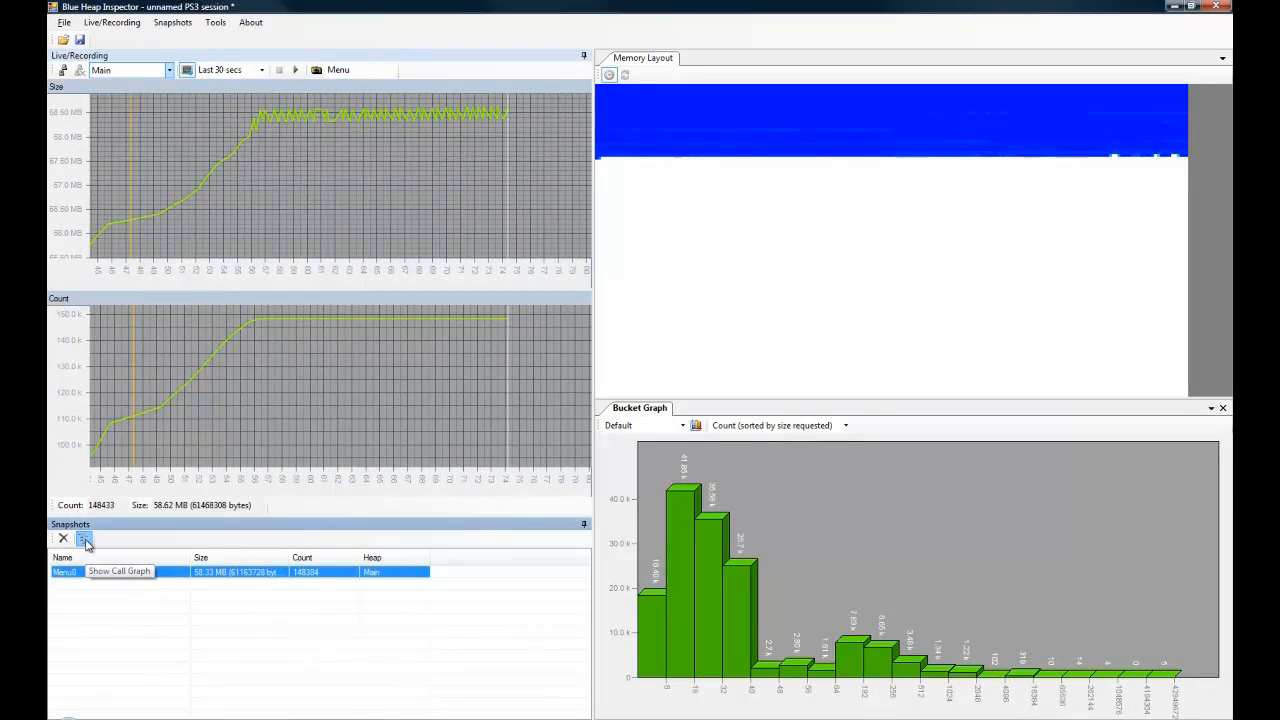
Open Menu0's call graph listing all 148,384 allocations (58.33 MB)
left_click(85, 538)
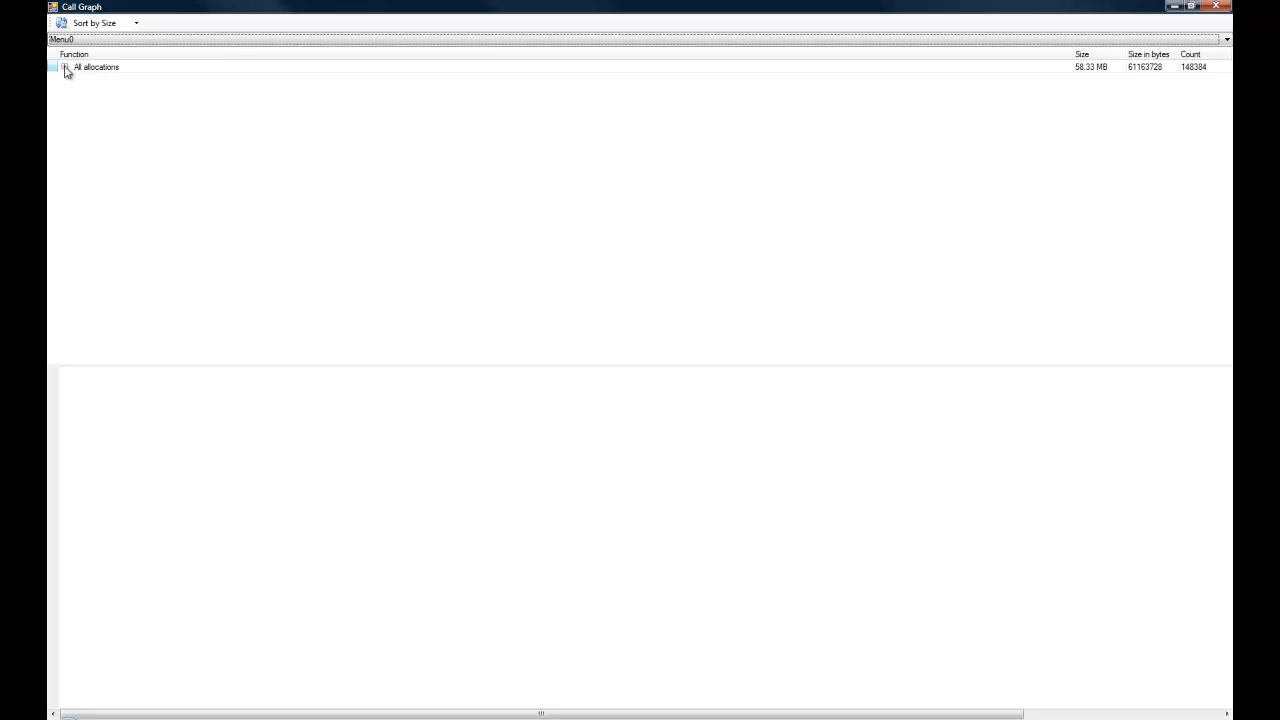
Expand All allocations through OnAlloc and operator new, showing the largest CreateNode source
left_click(65, 67)
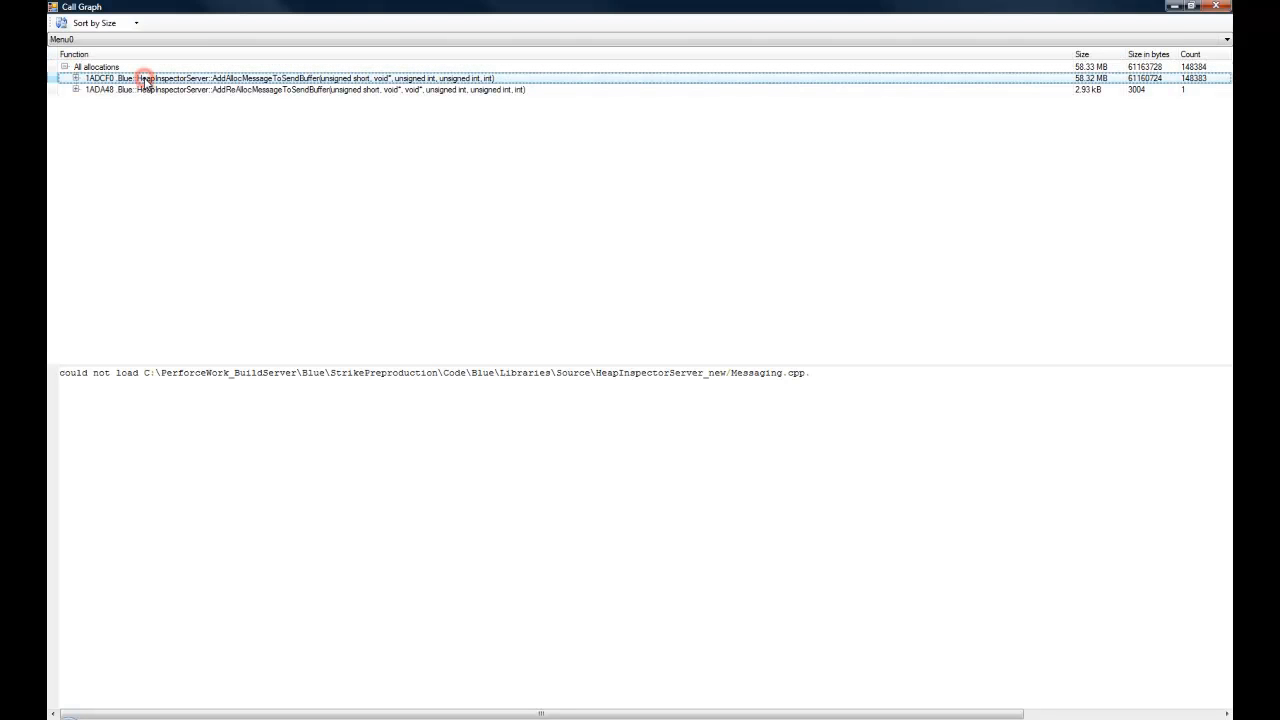
left_click(69, 78)
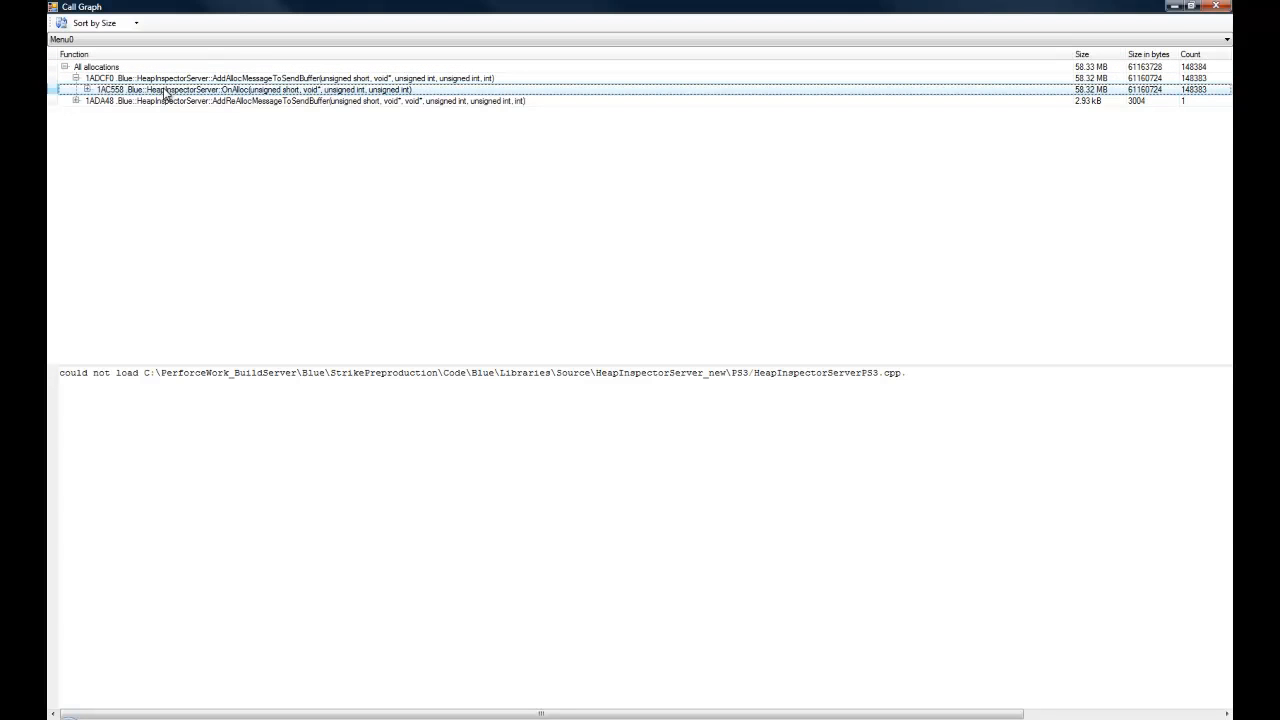
left_click(89, 89)
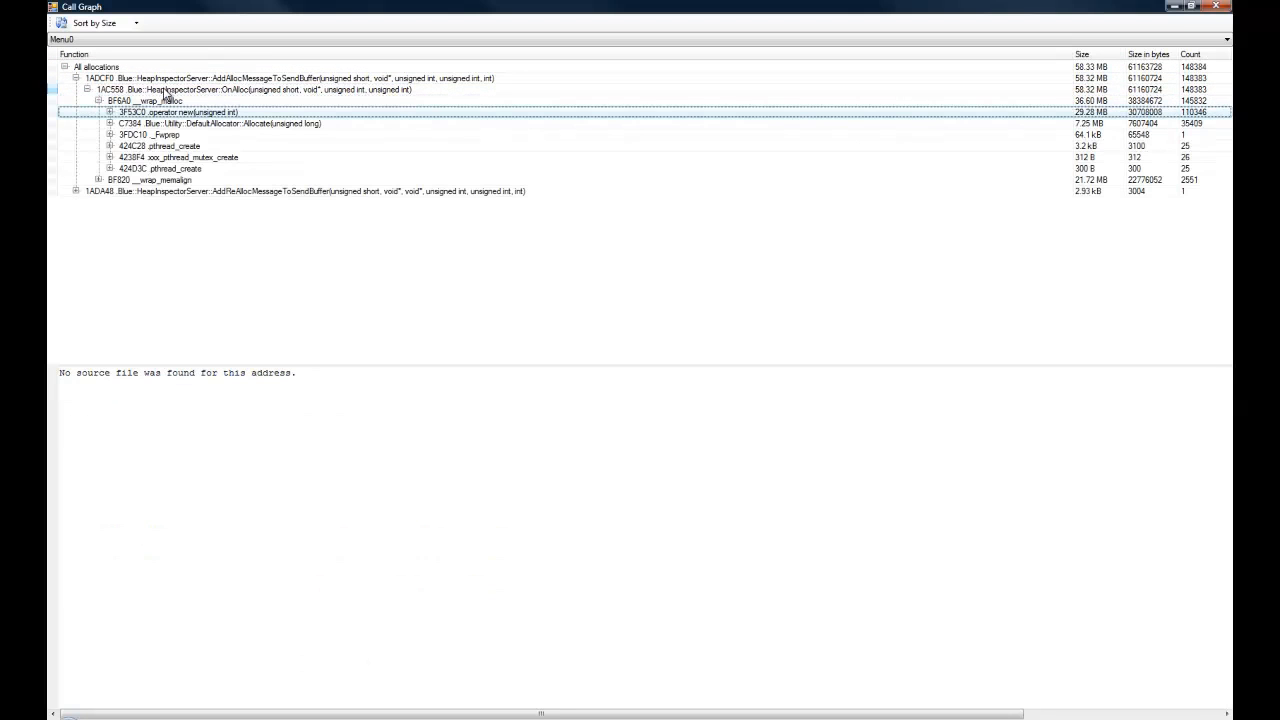
left_click(110, 123)
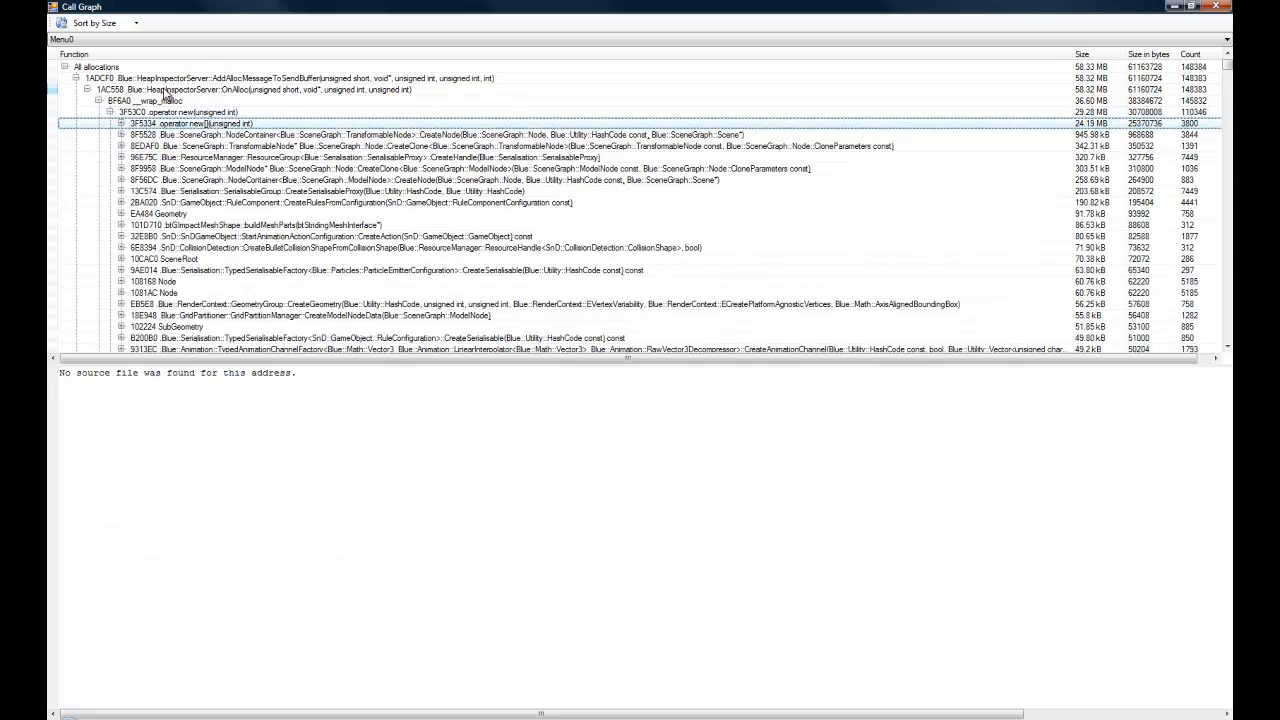
left_click(400, 135)
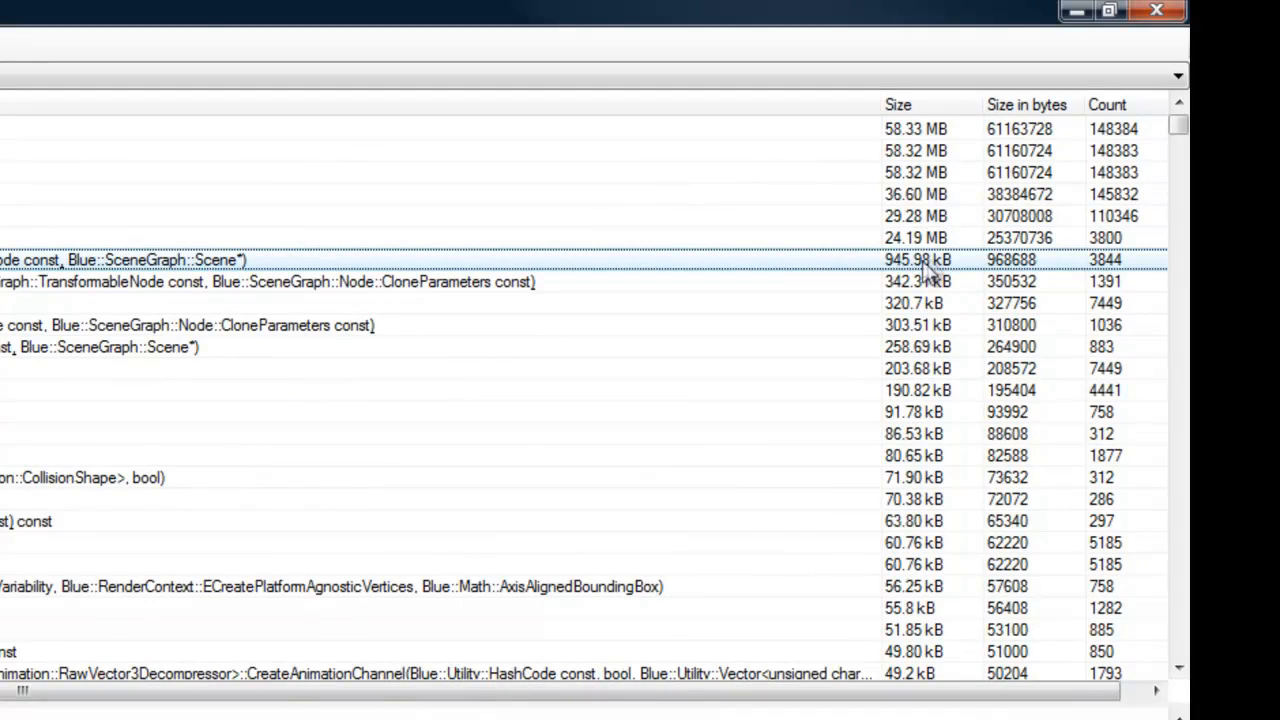
mouse_move(1125, 280)
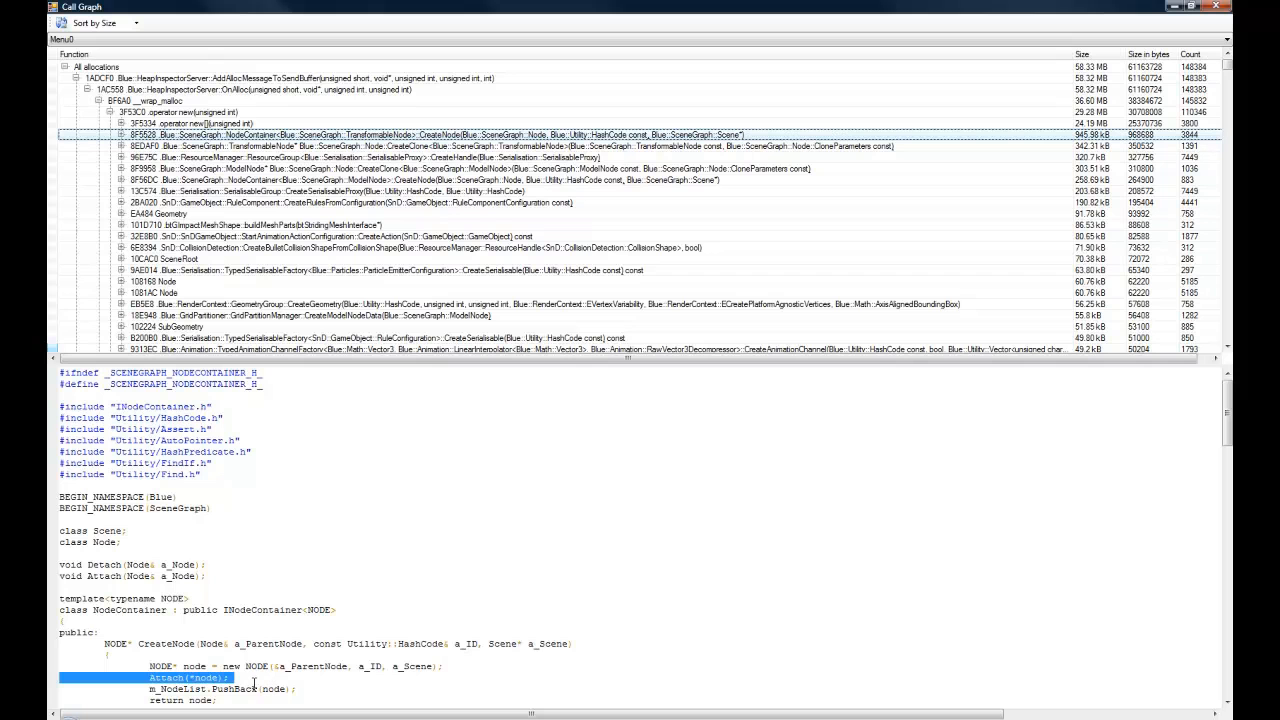
mouse_move(256, 682)
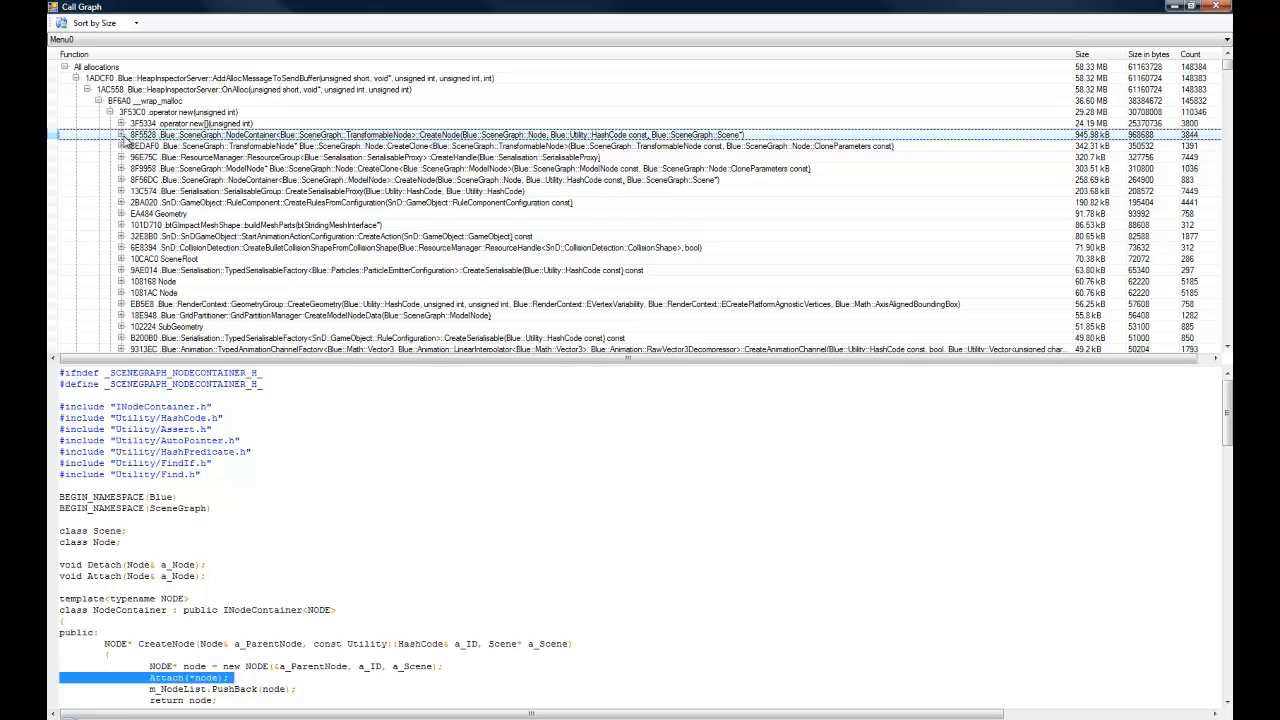
Expand NodeContainer CreateNode and CreateChild down to the ContinueLoading source line
left_click(120, 135)
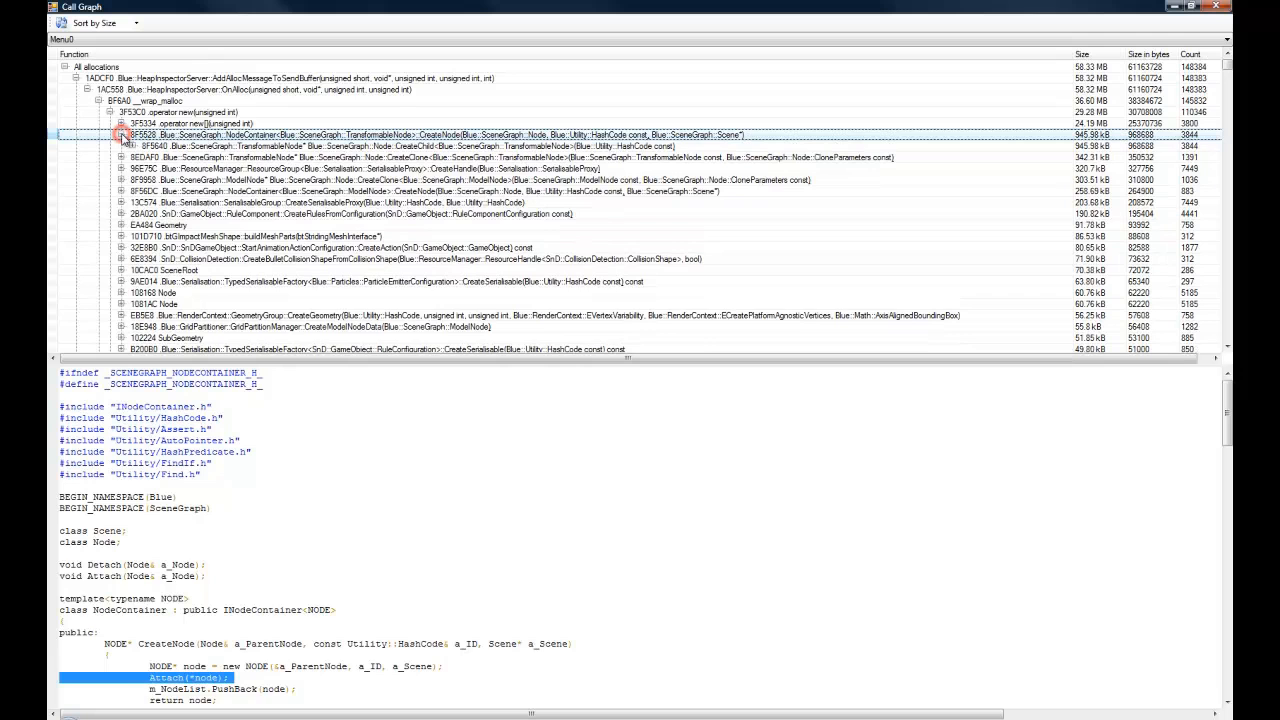
left_click(123, 135)
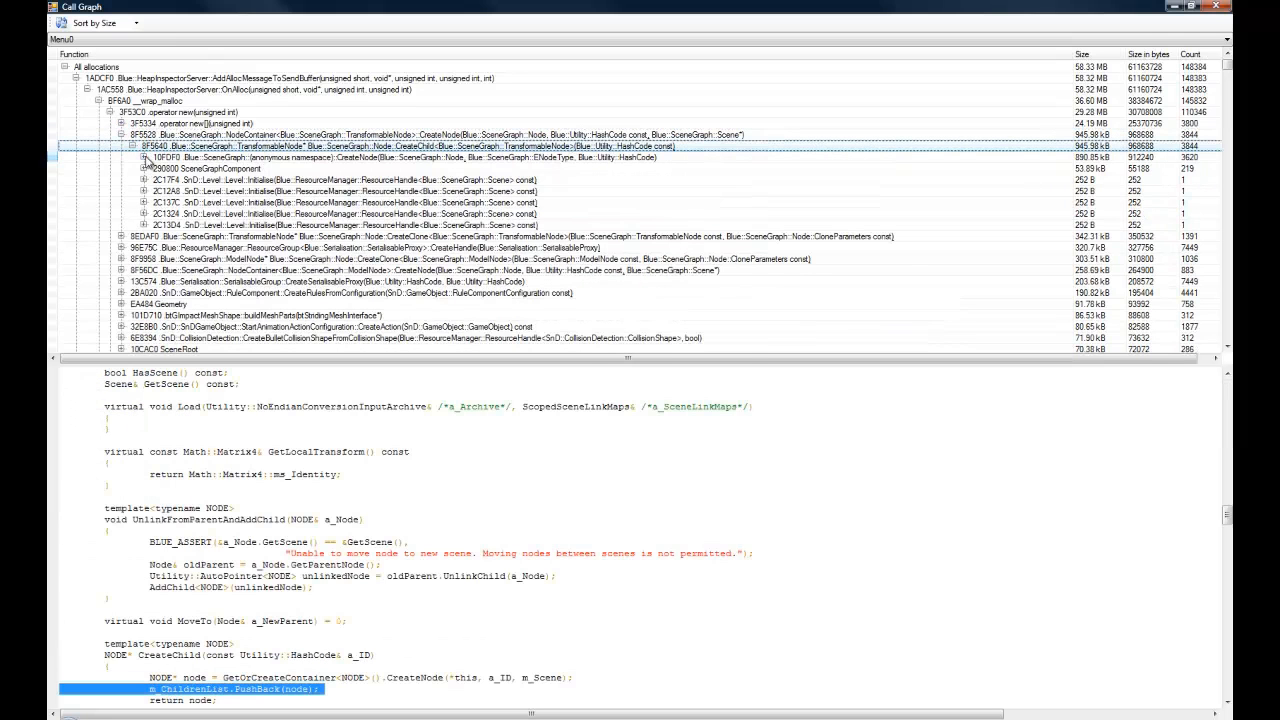
left_click(140, 157)
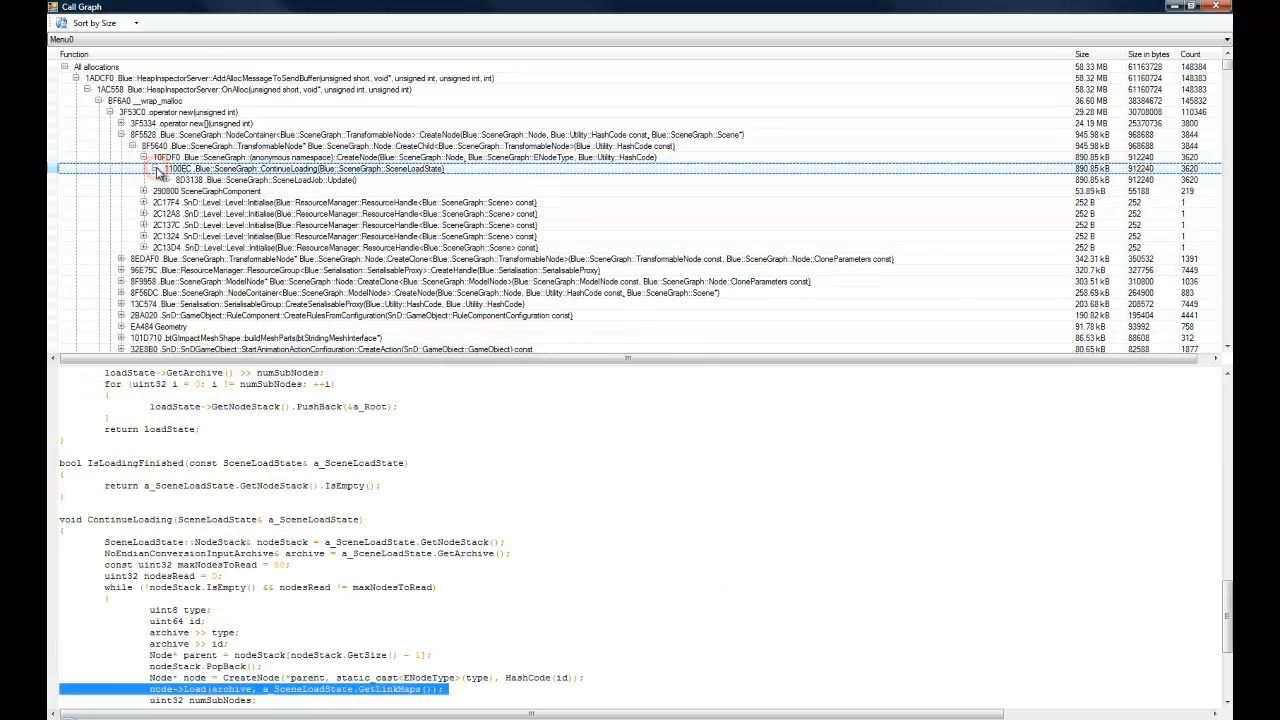
left_click(153, 168)
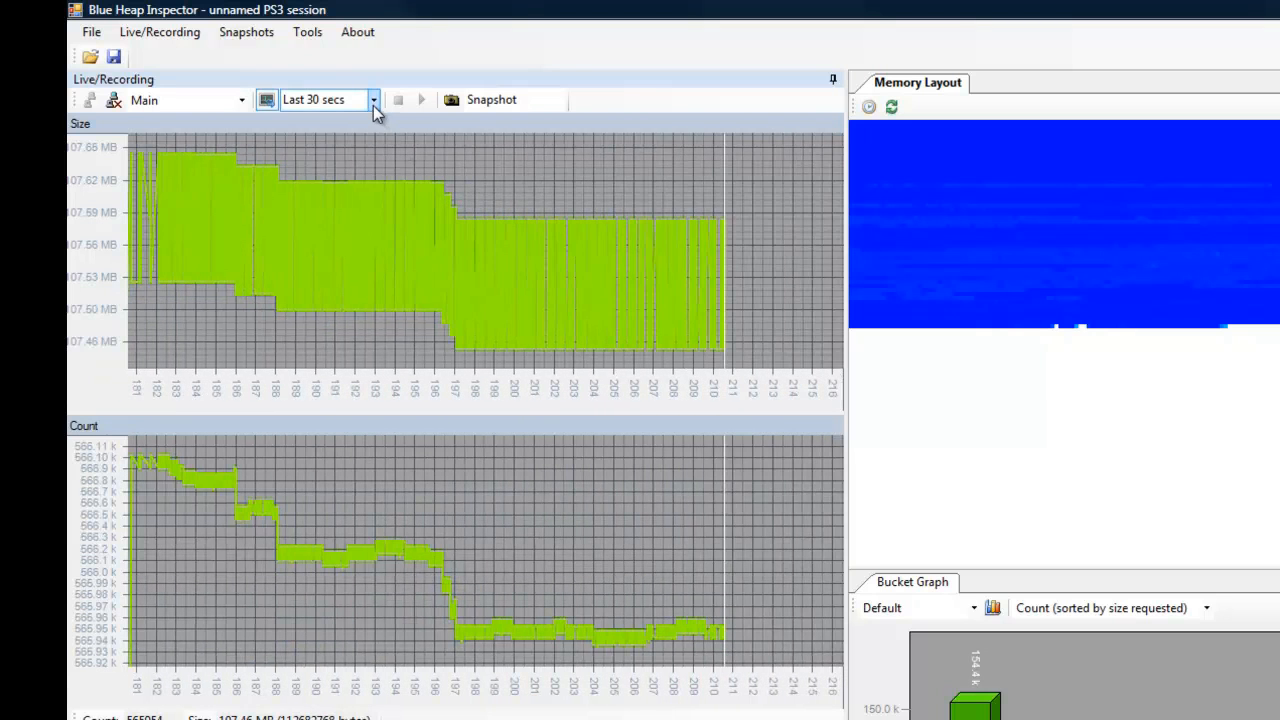
Set the graph time window to Last 5 secs, then return it to Last 30 secs
left_click(372, 99)
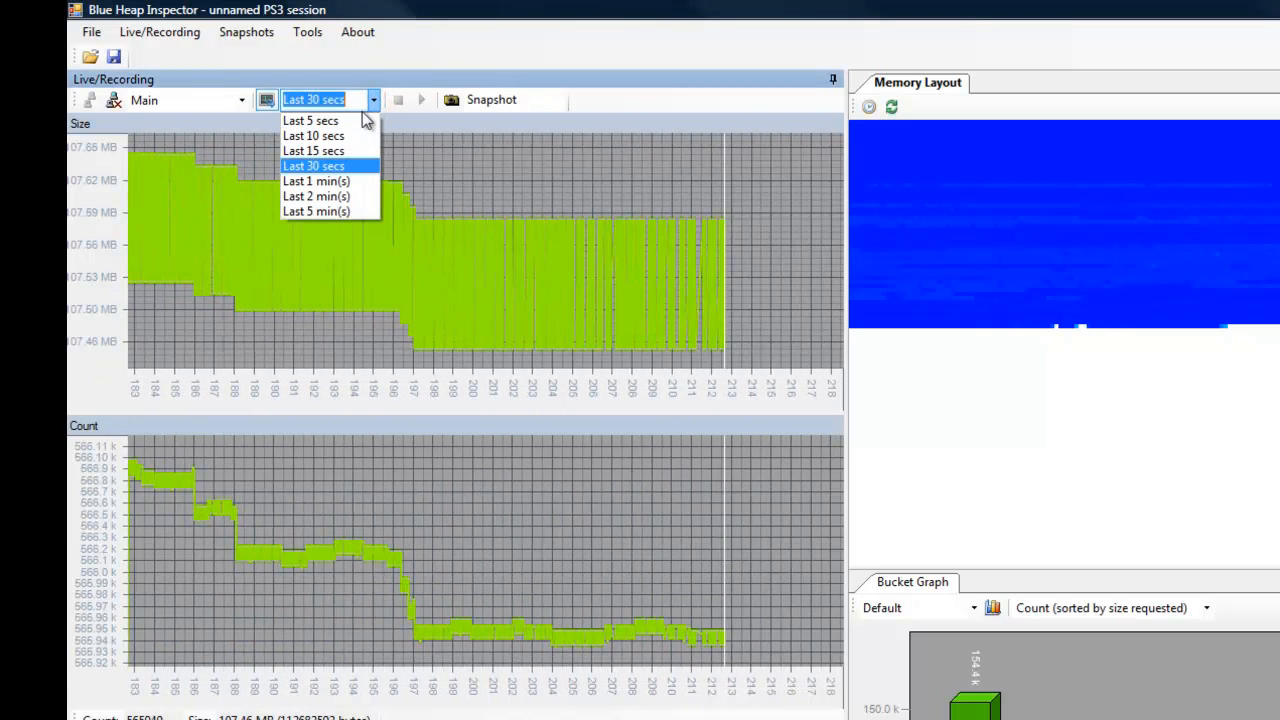
left_click(310, 120)
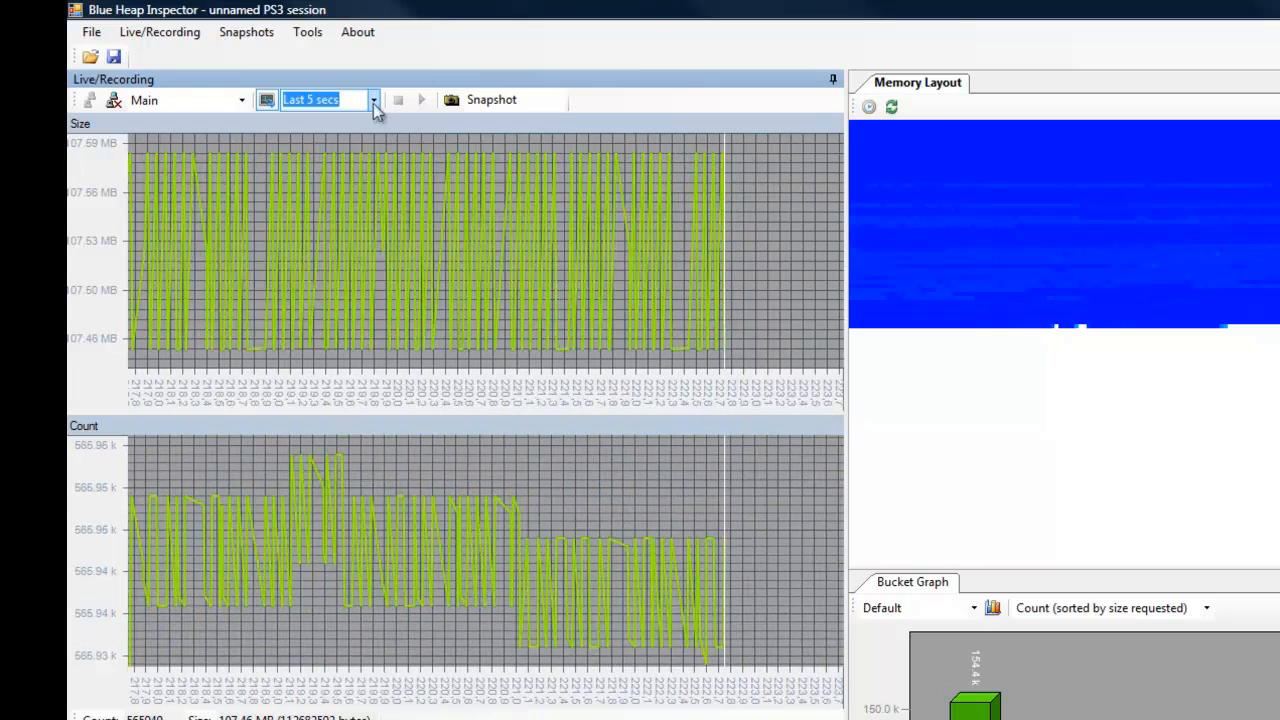
left_click(373, 99)
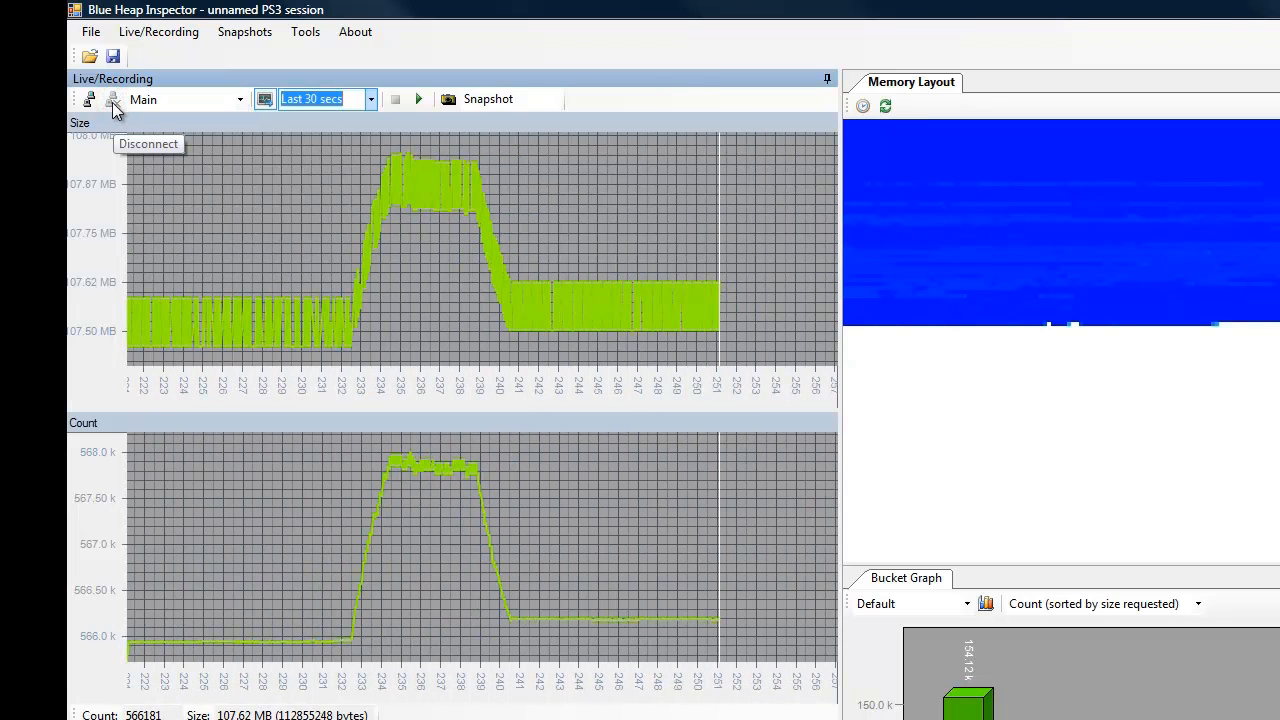
mouse_move(462, 311)
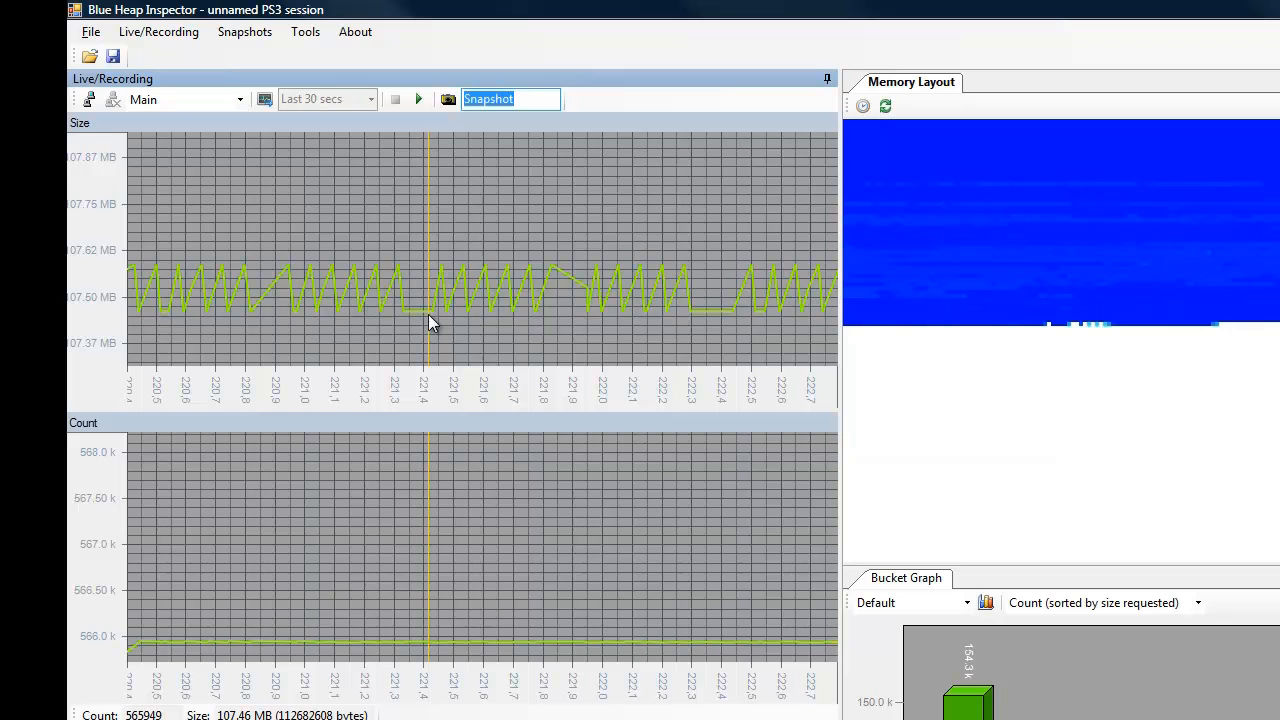
Capture Main heap snapshots Frame10 and Frame20 at two graph moments, about 107.46 MB each
left_click(515, 99)
type("Fra")
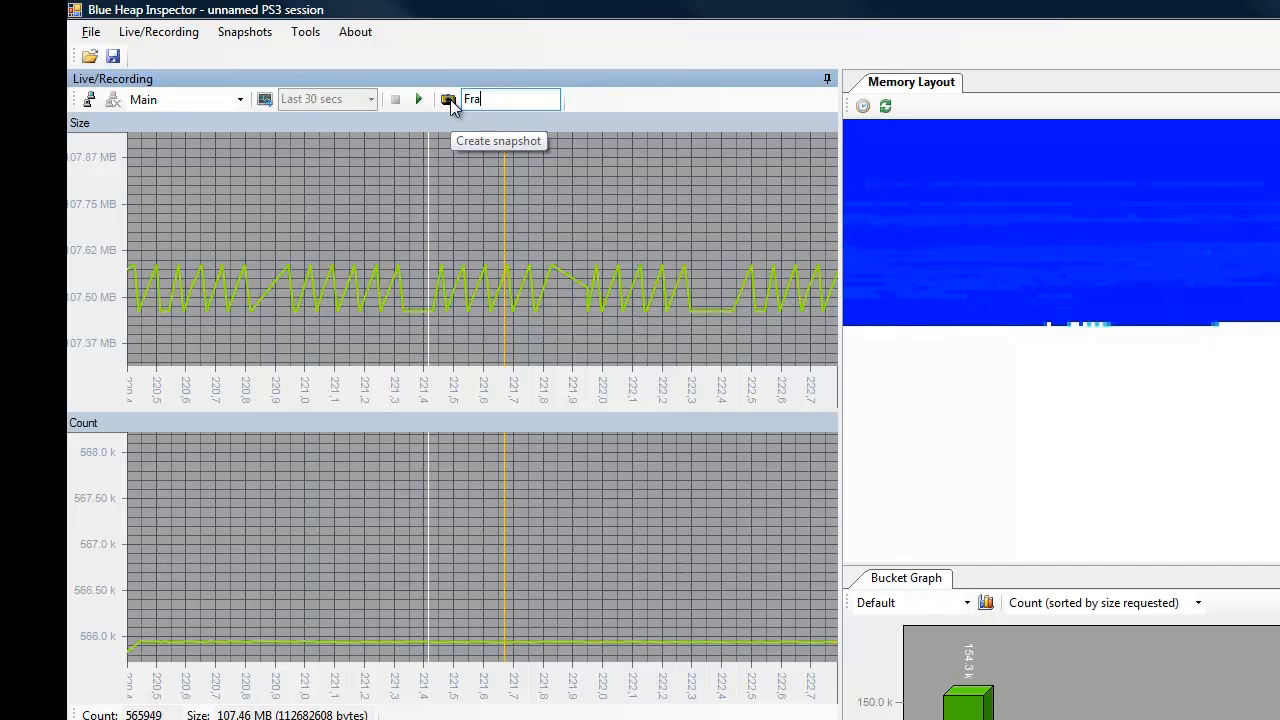
type("me1")
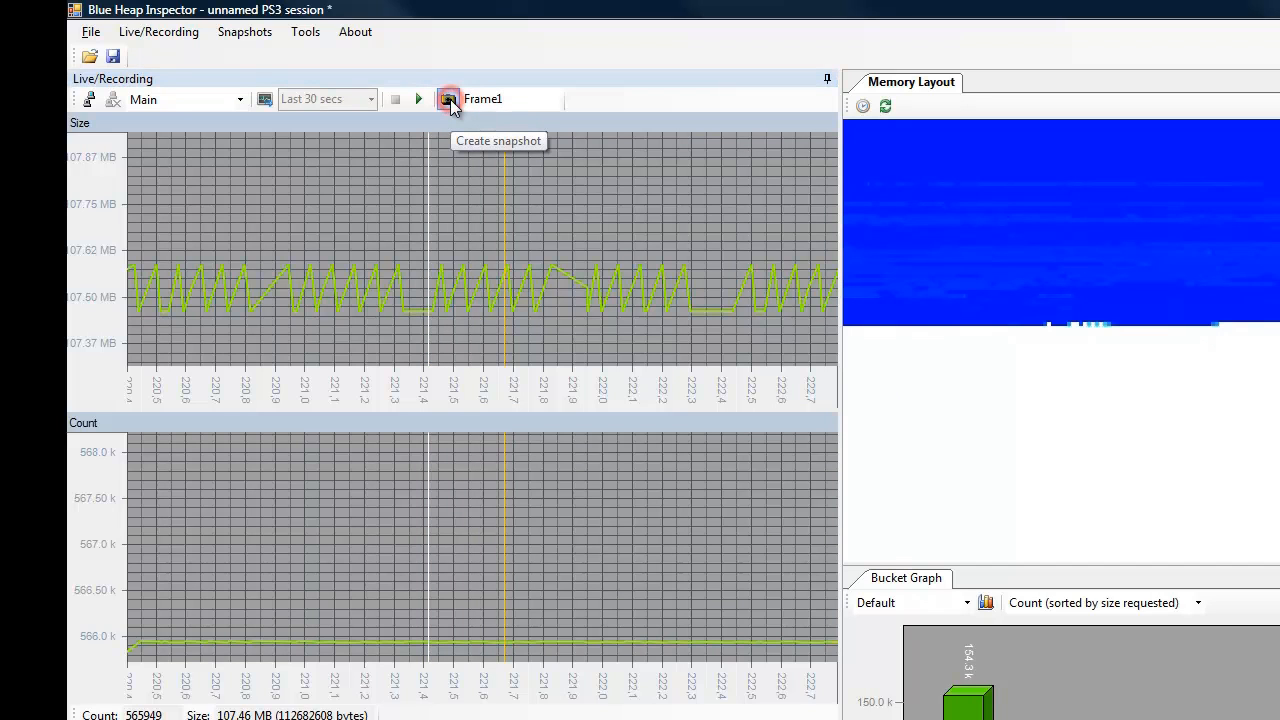
mouse_move(445, 253)
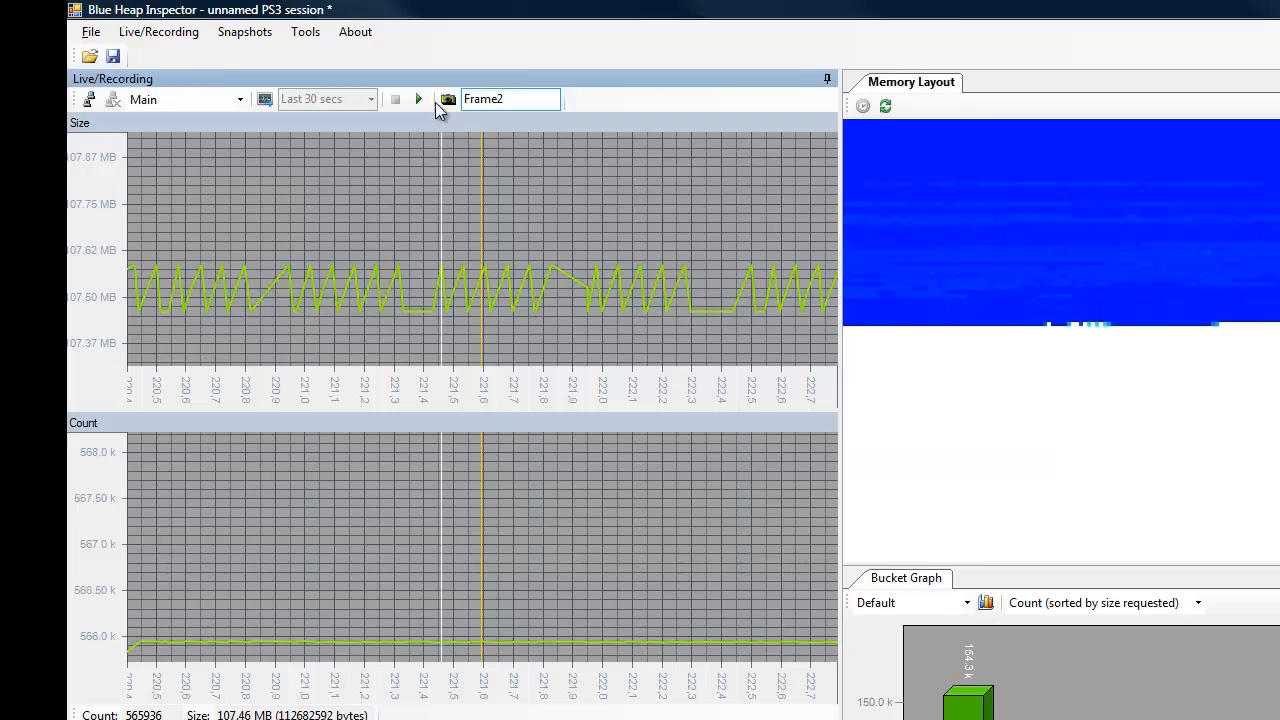
mouse_move(448, 98)
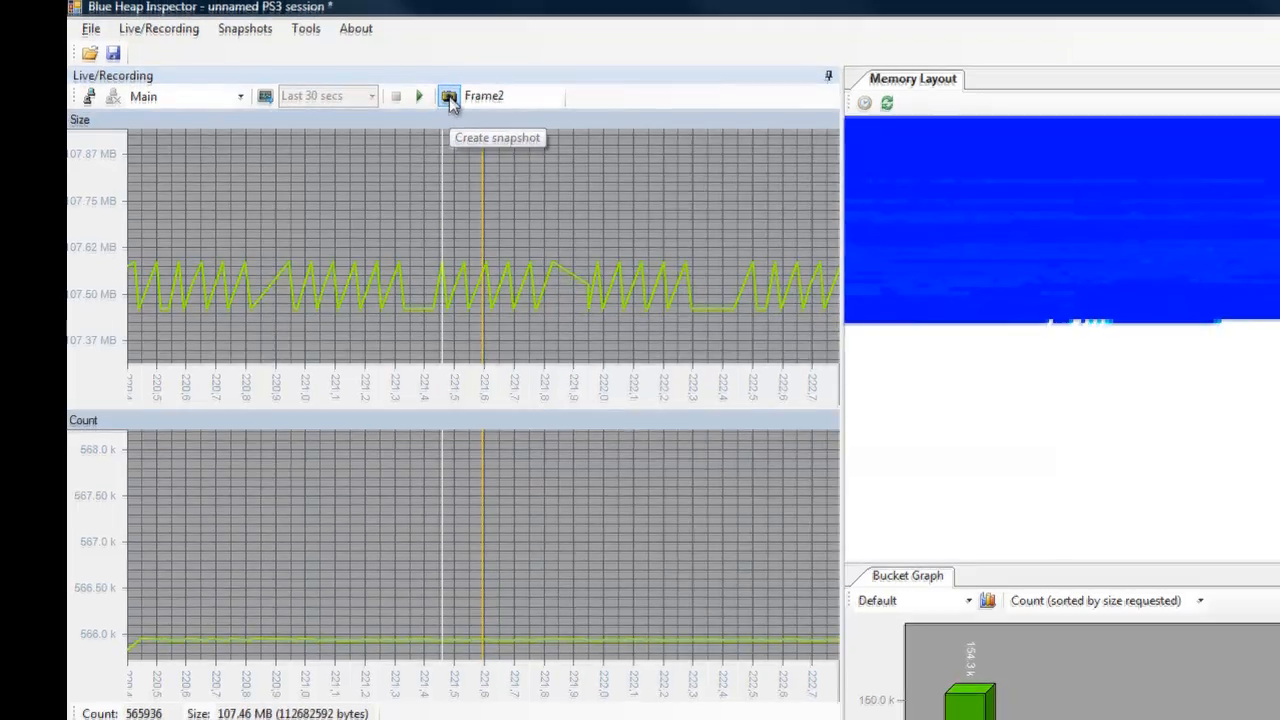
left_click(449, 95)
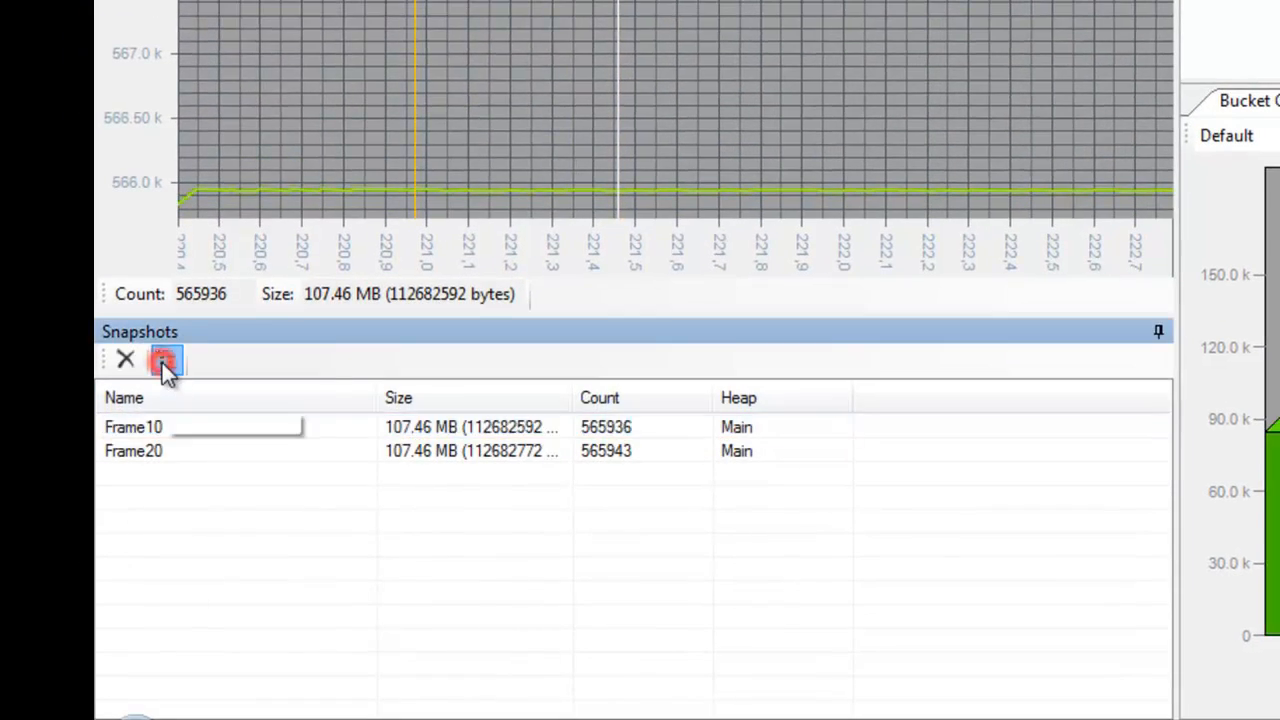
Open the Frame10 call graph and switch it to Differences mode
left_click(165, 358)
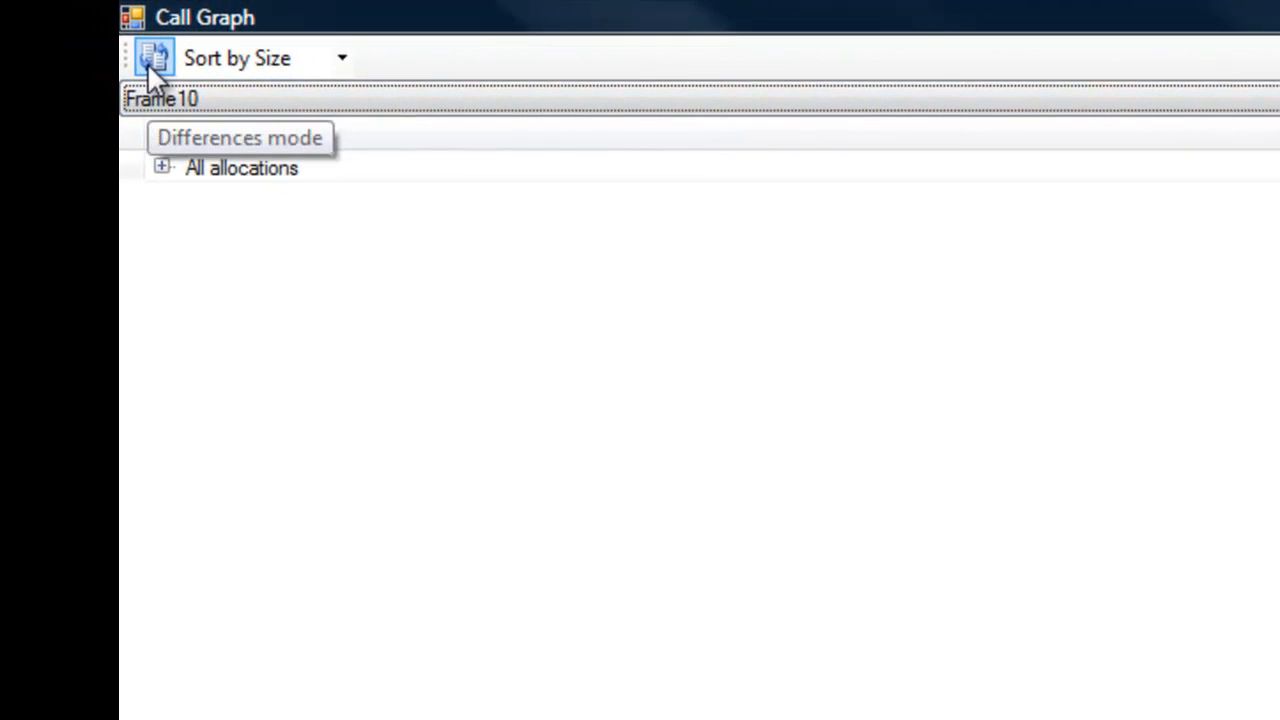
left_click(152, 57)
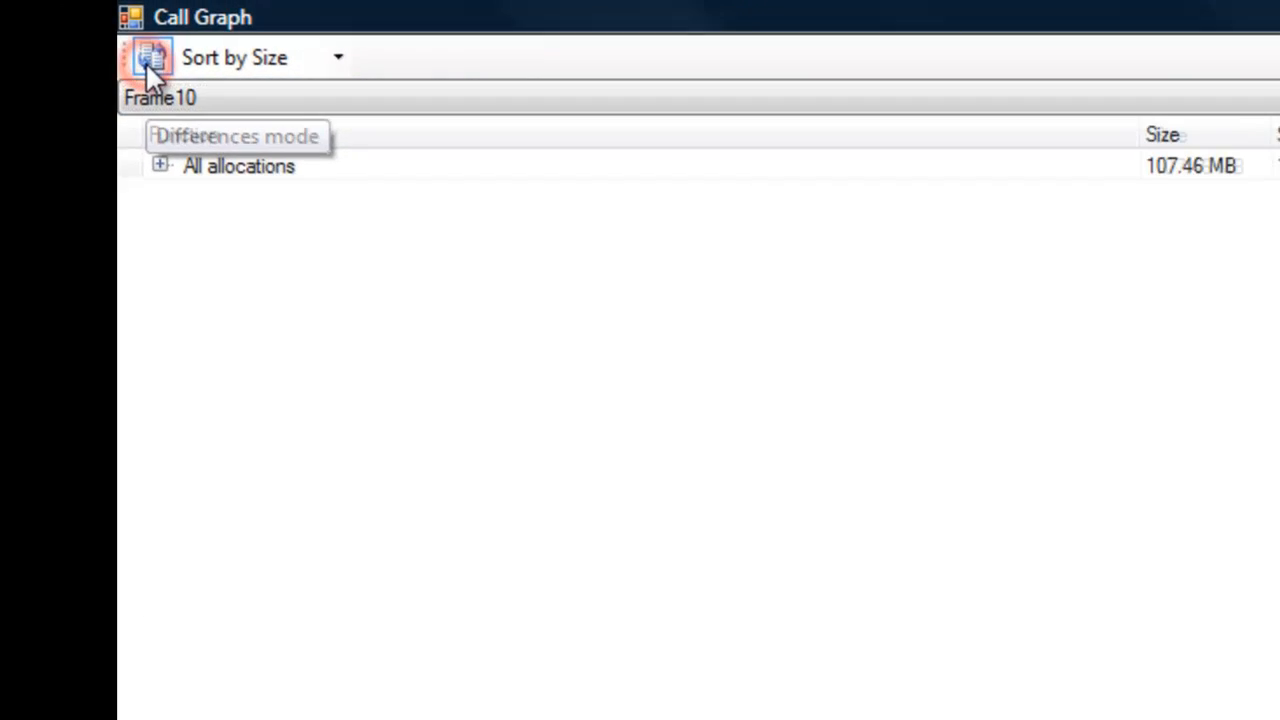
left_click(150, 57)
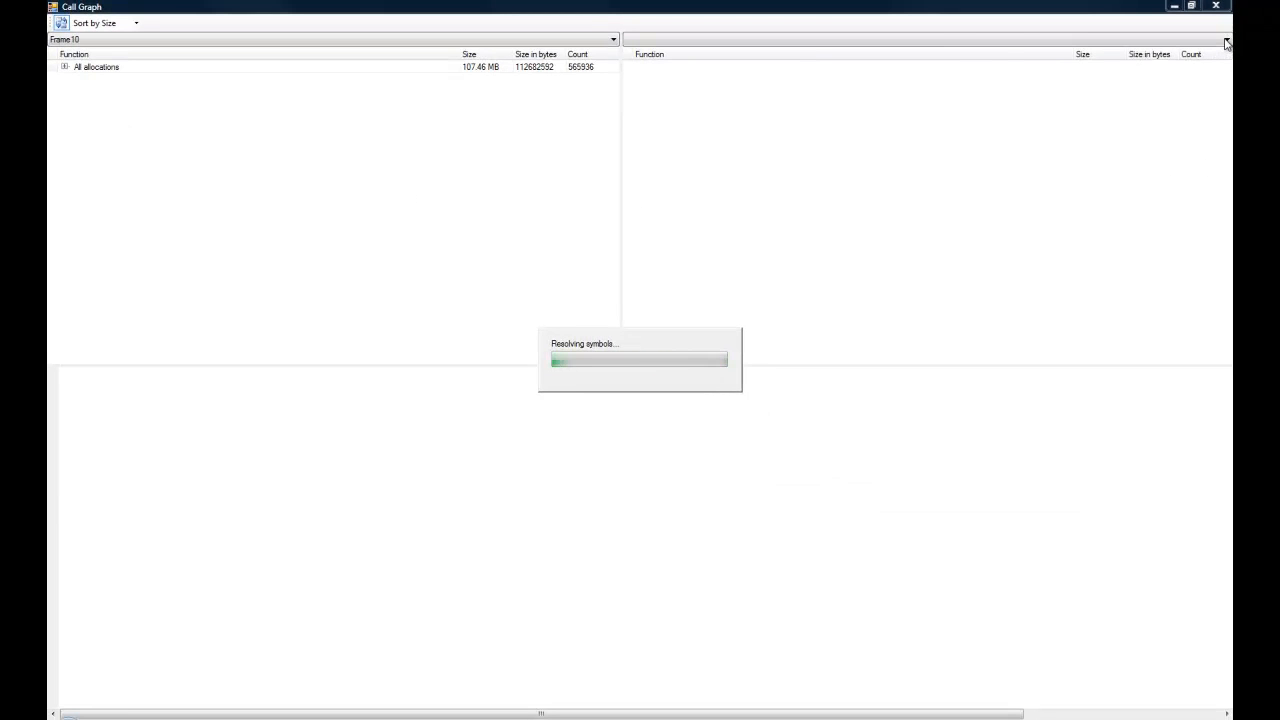
Compare Frame10 against Frame20 and expand the 180 B extra-allocations tree
left_click(1226, 39)
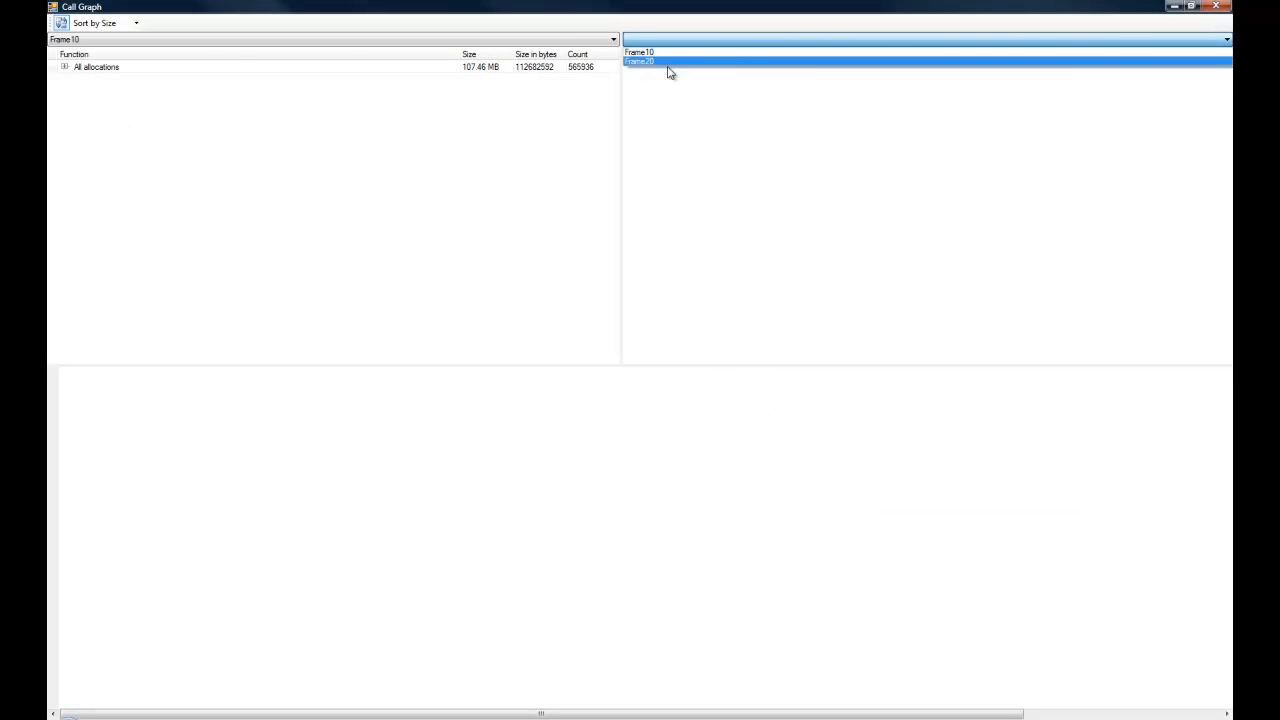
left_click(638, 61)
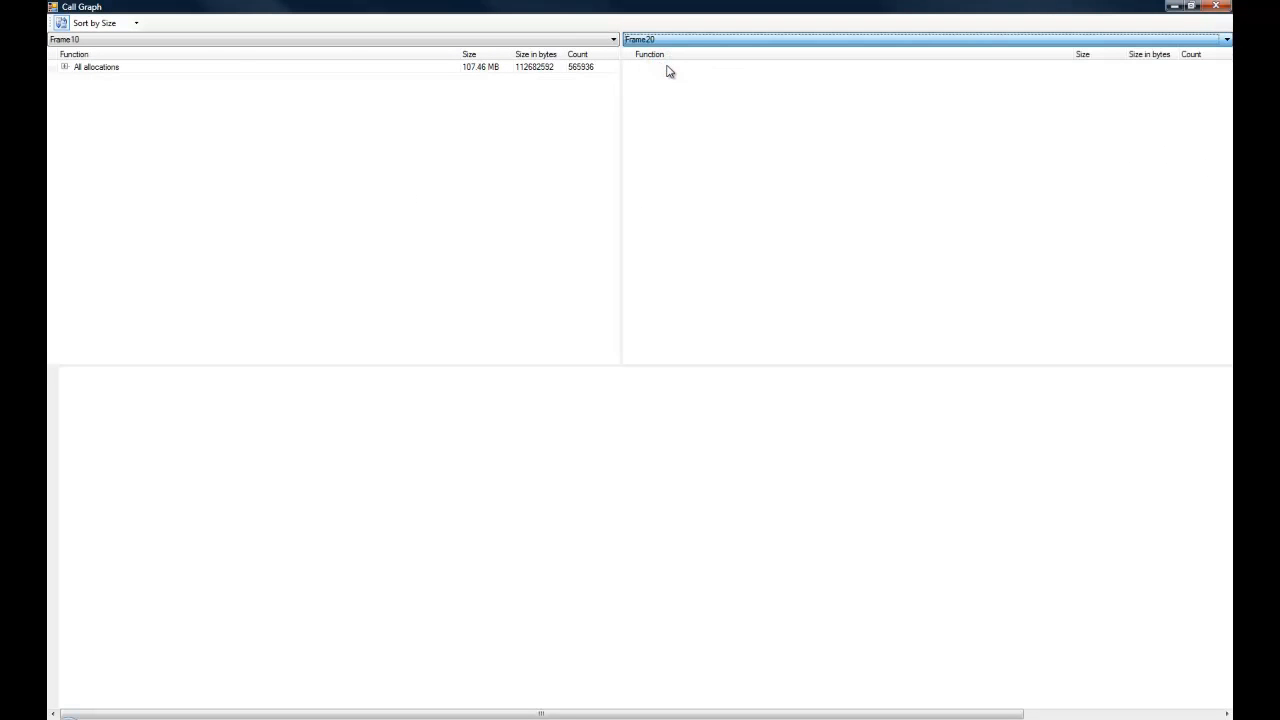
mouse_move(662, 85)
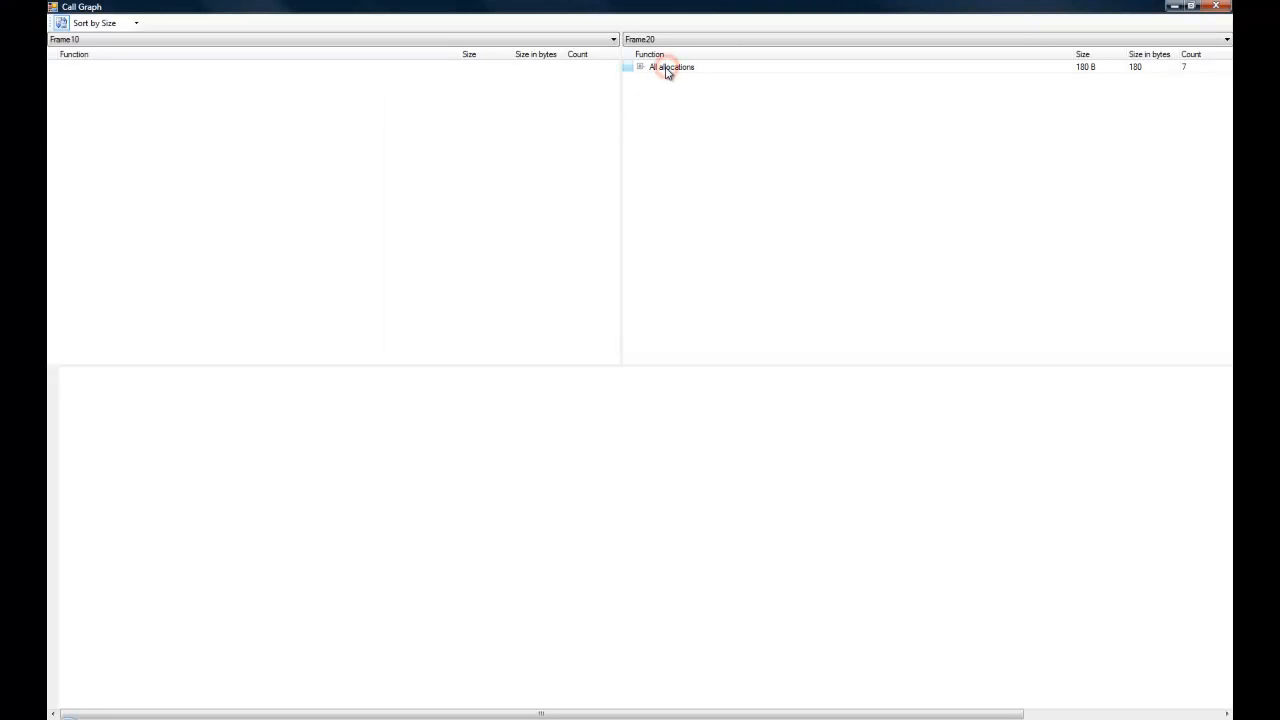
left_click(640, 67)
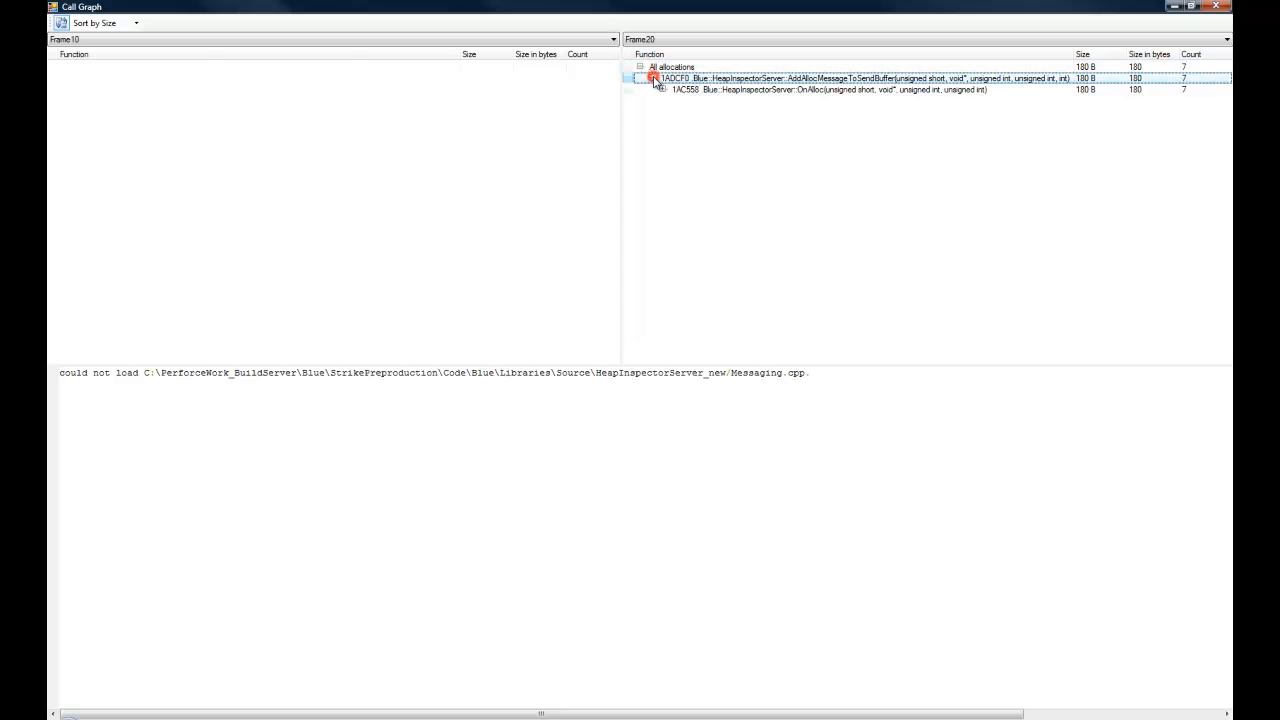
left_click(639, 79)
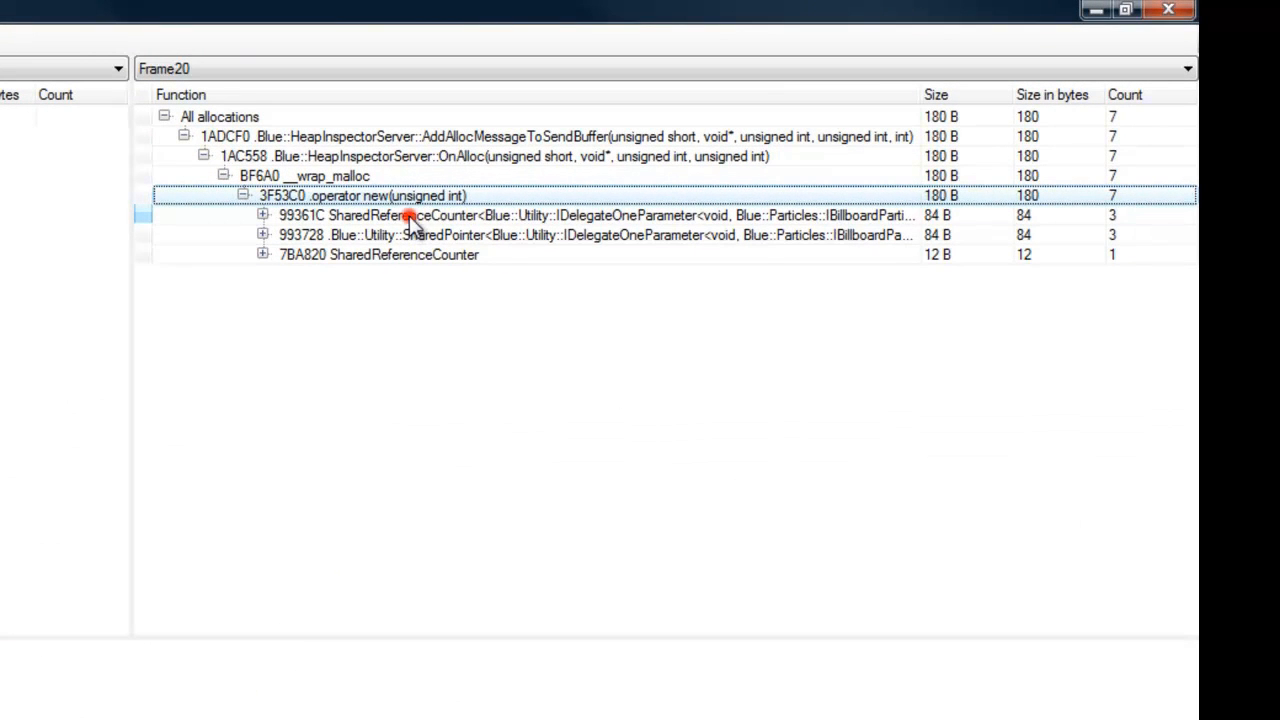
Expand the SharedReferenceCounter and SharedPointer branches to ParticleSystemManager::Render source
left_click(263, 215)
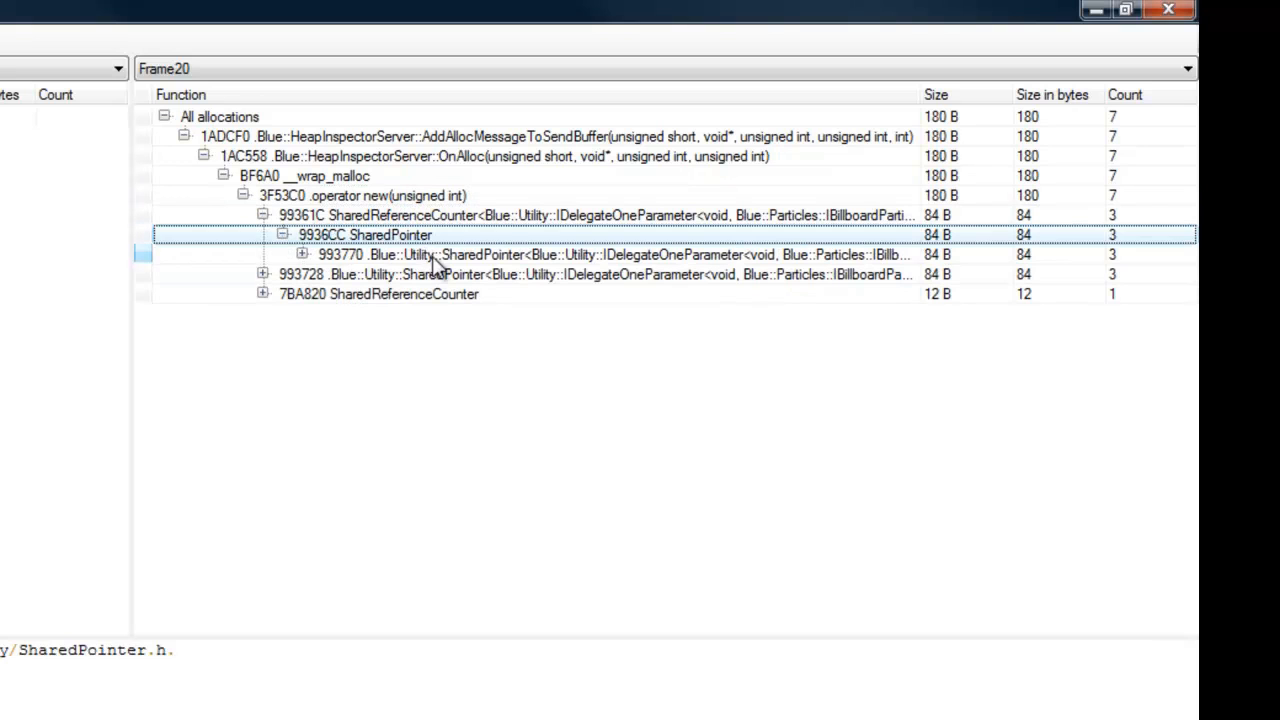
left_click(378, 293)
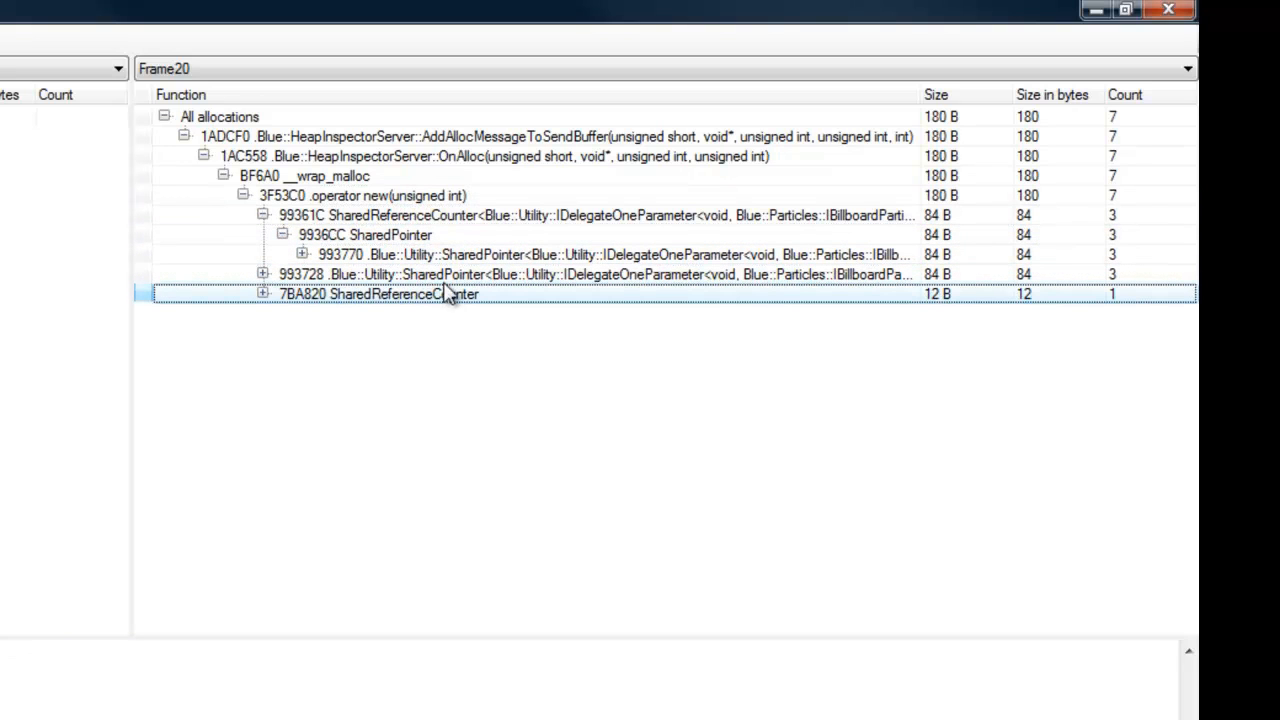
left_click(263, 274)
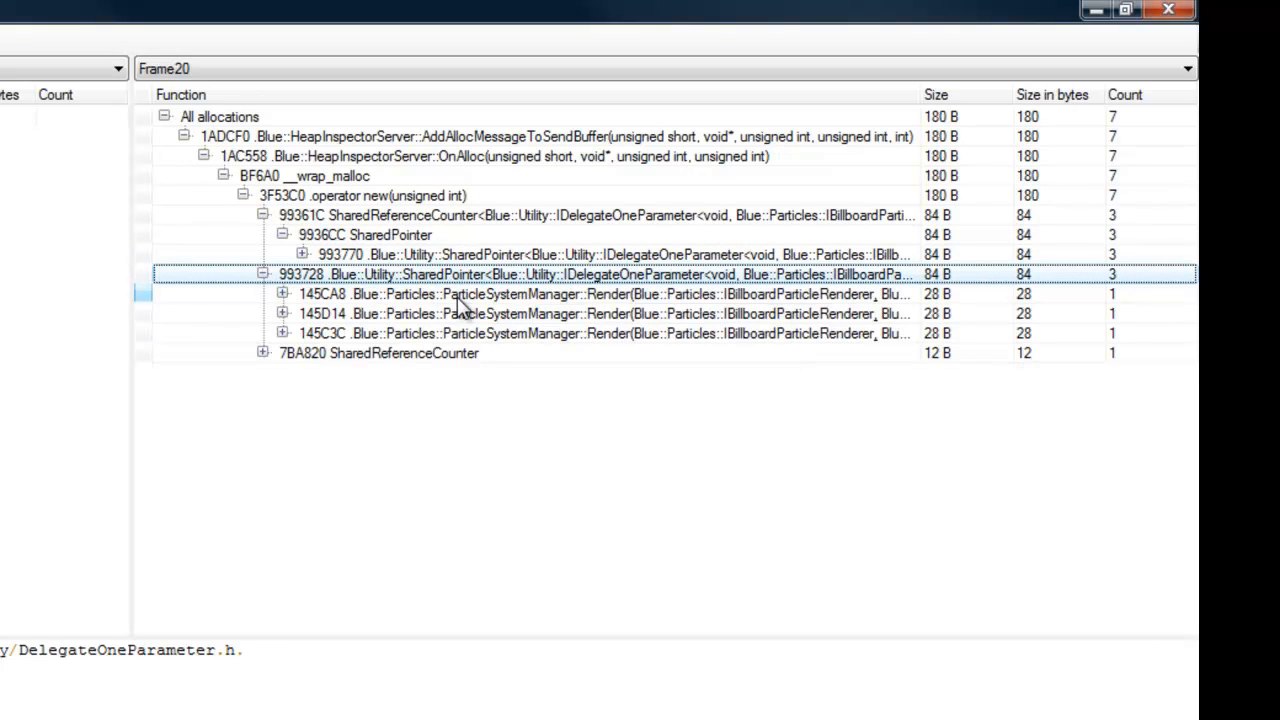
left_click(600, 293)
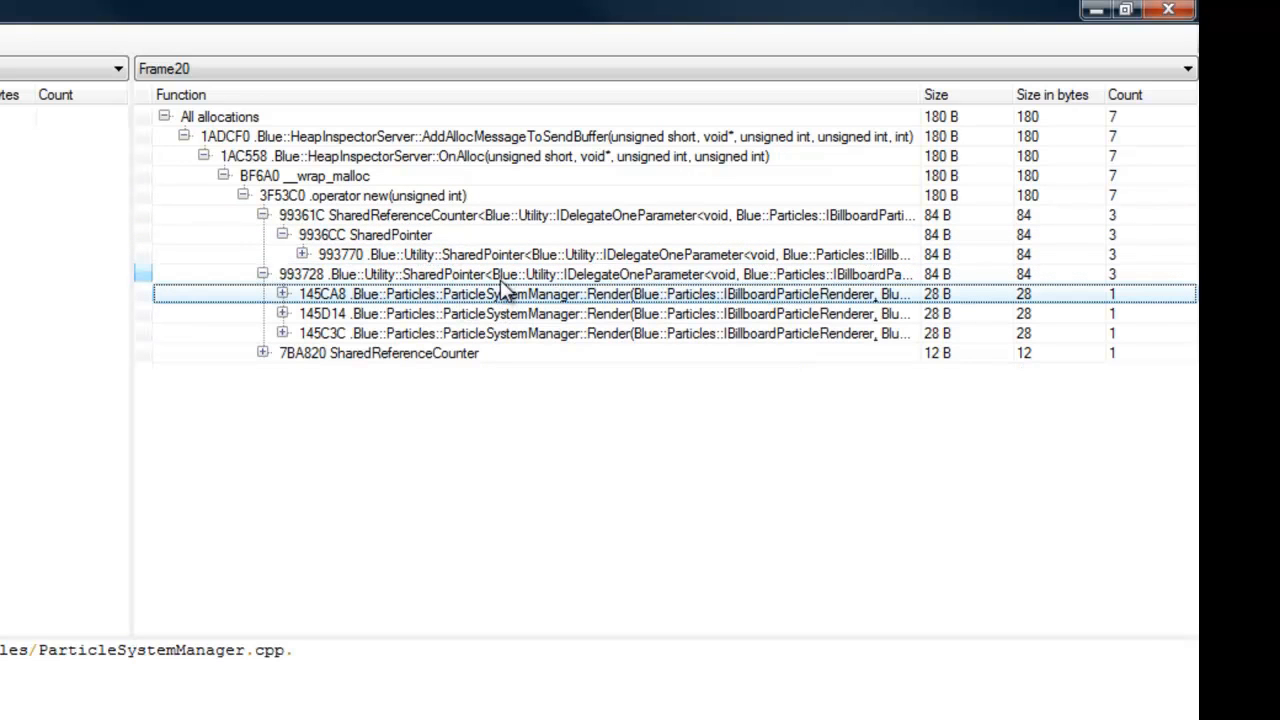